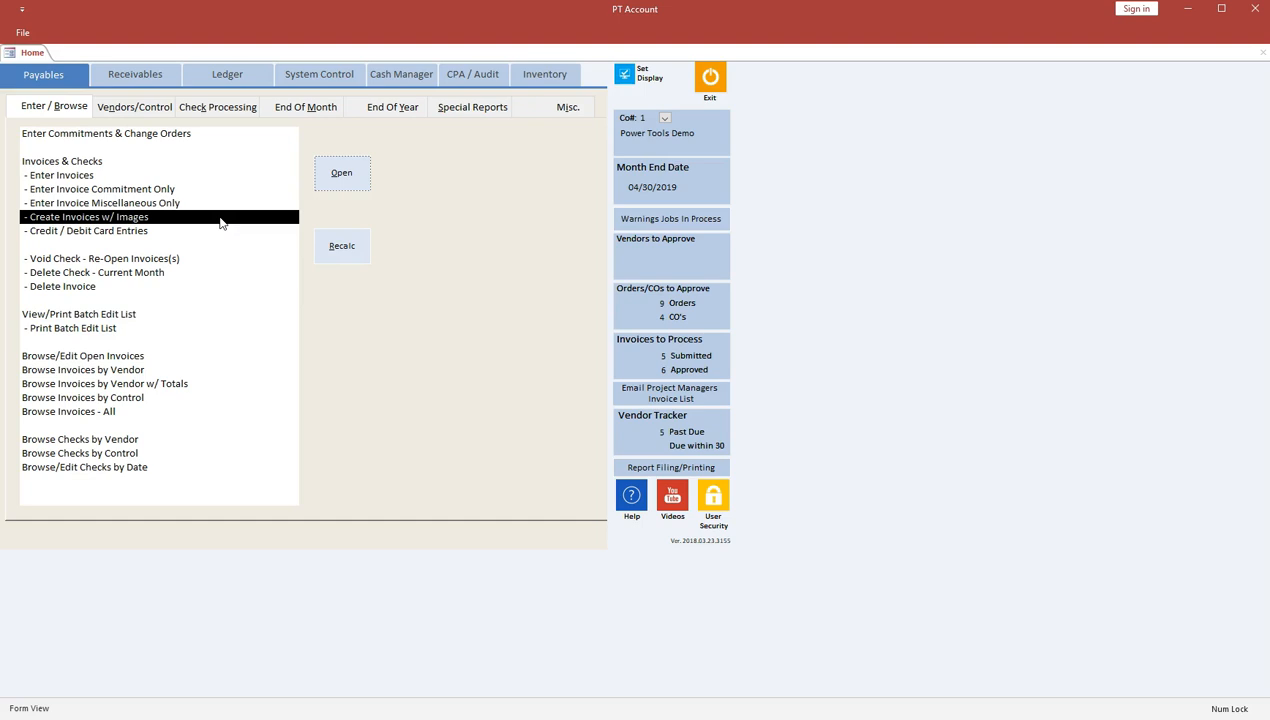
mouse_move(256, 204)
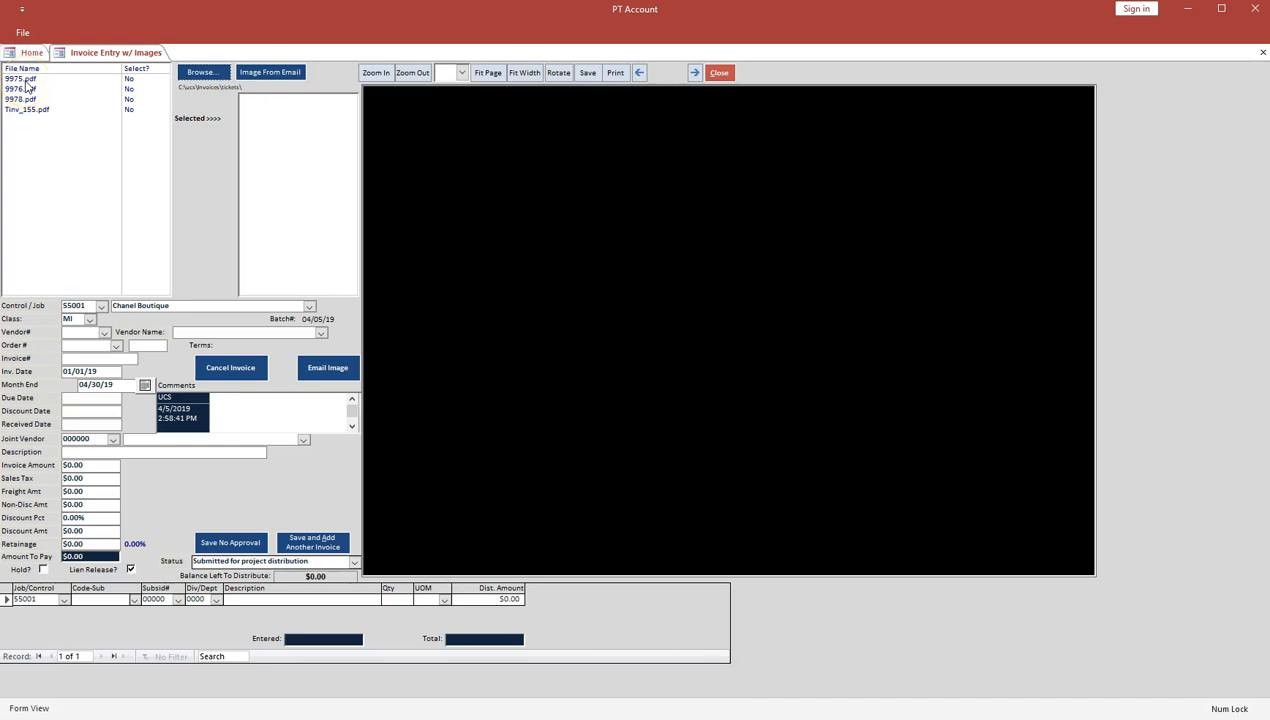
Start Create Invoices w/ Images and attach the scanned Home Depot receipt PDFs.
click(208, 72)
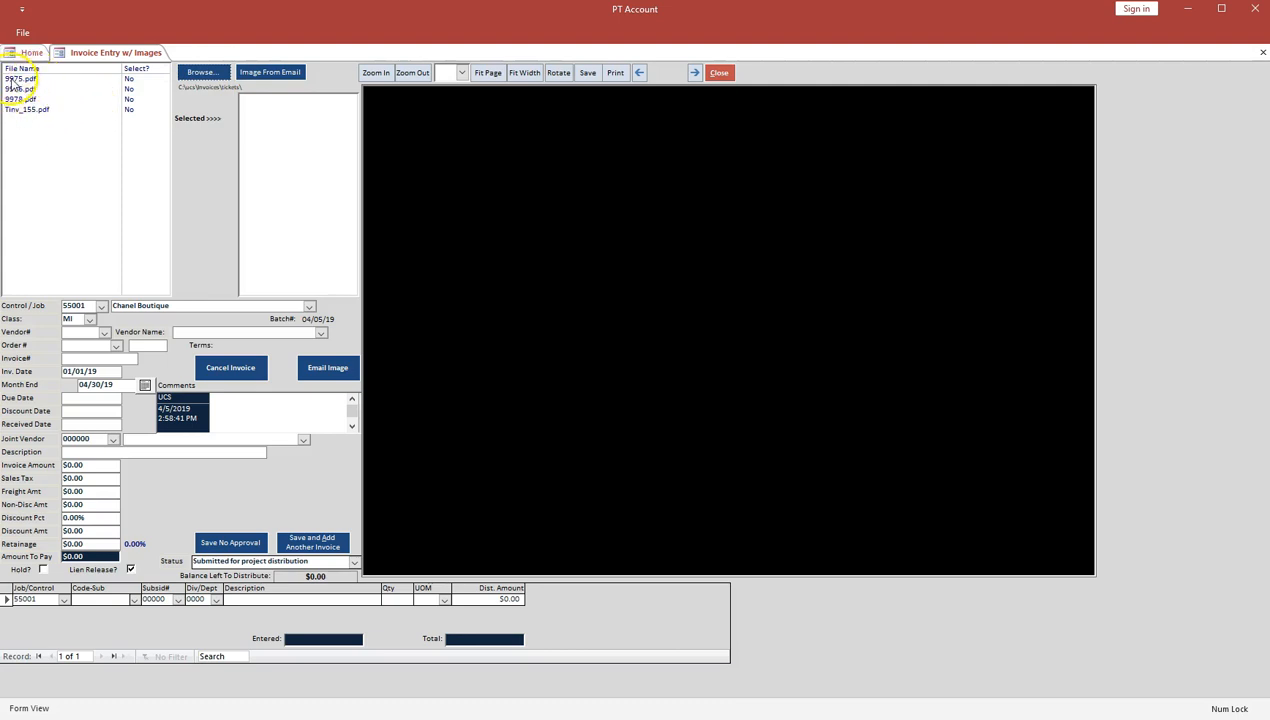
click(20, 82)
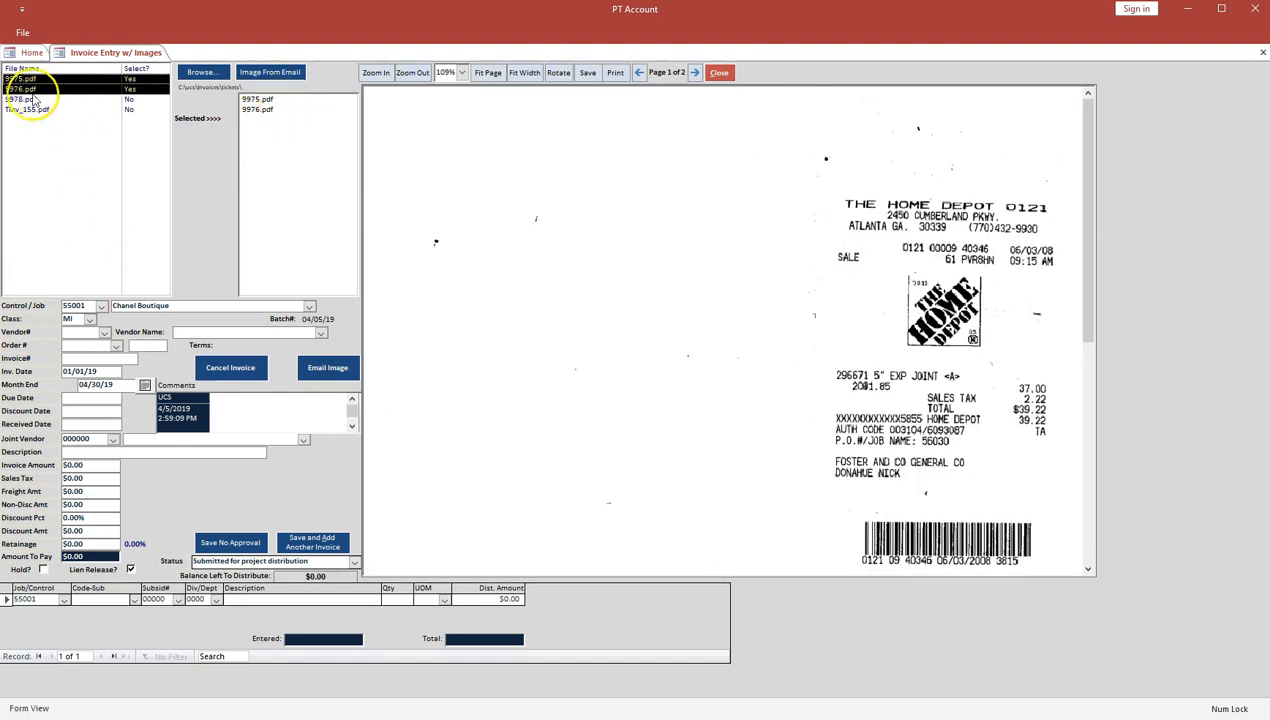
Remove 9974.pdf from the selected files, leaving only 9973.pdf attached.
click(30, 88)
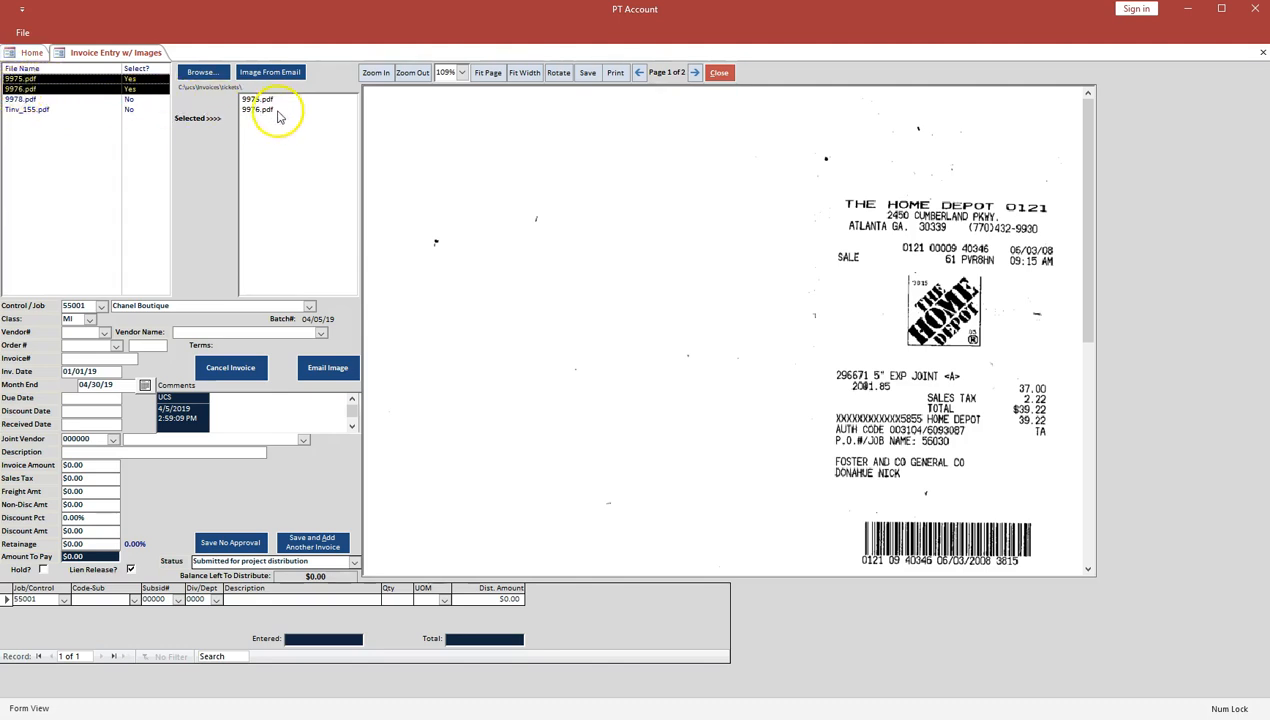
click(30, 88)
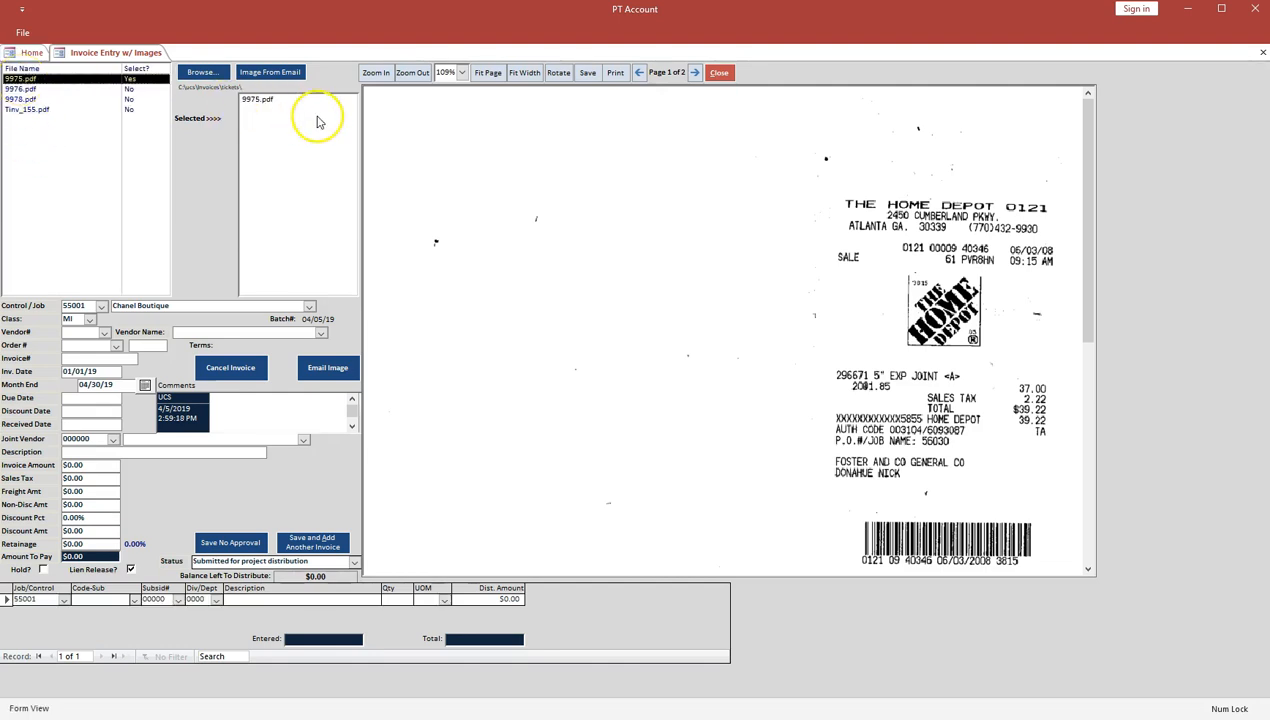
mouse_move(268, 132)
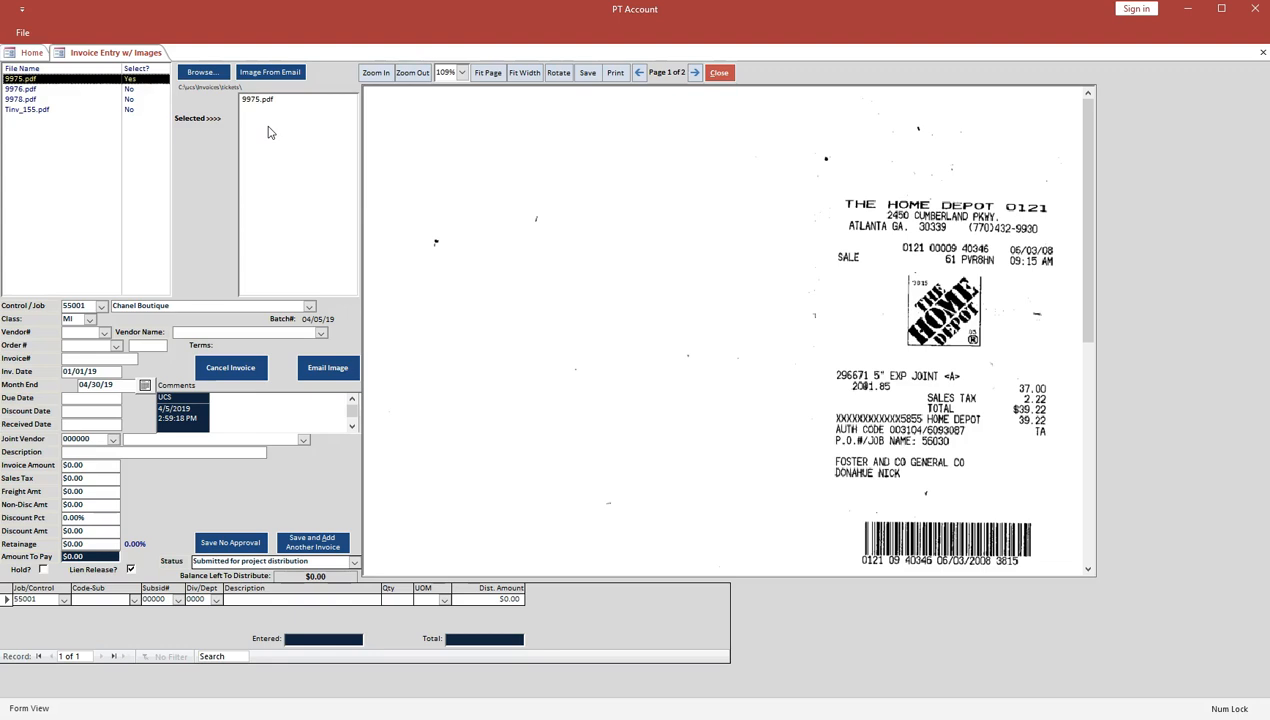
mouse_move(270, 140)
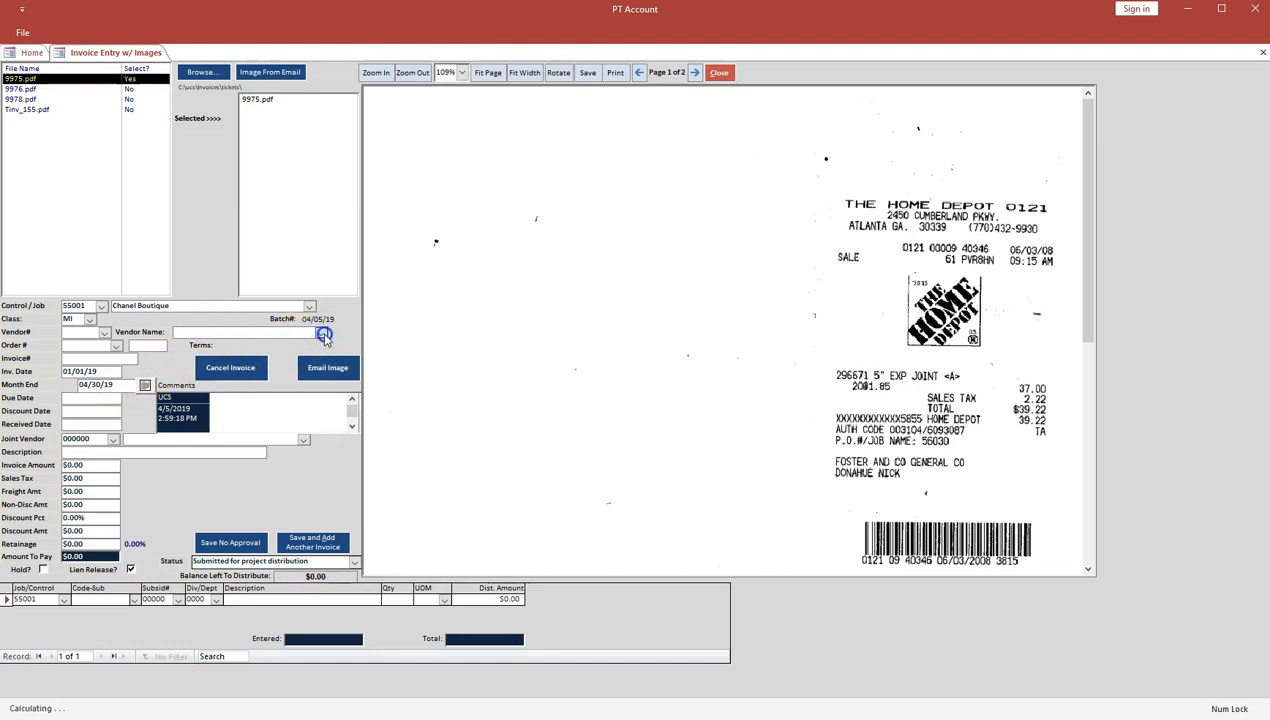
Enter Home Depot invoice 060308 for 39.22, set its status and save without approval.
click(324, 332)
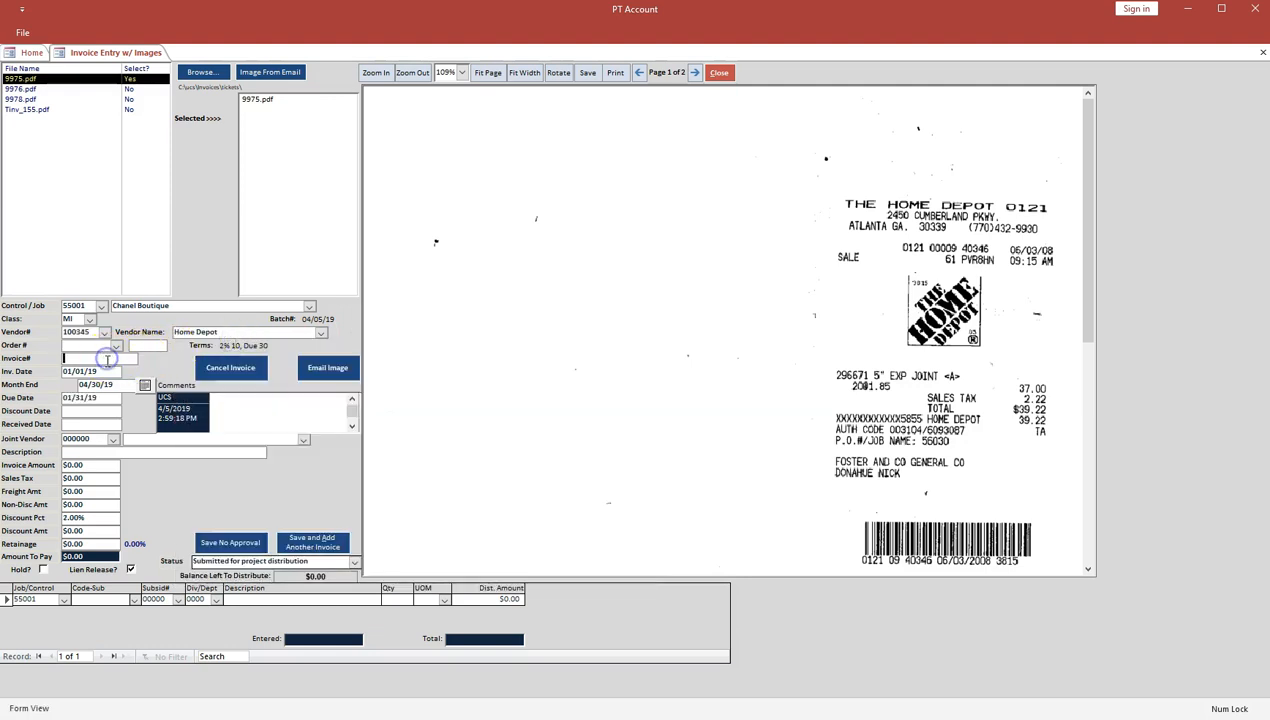
text(060308)
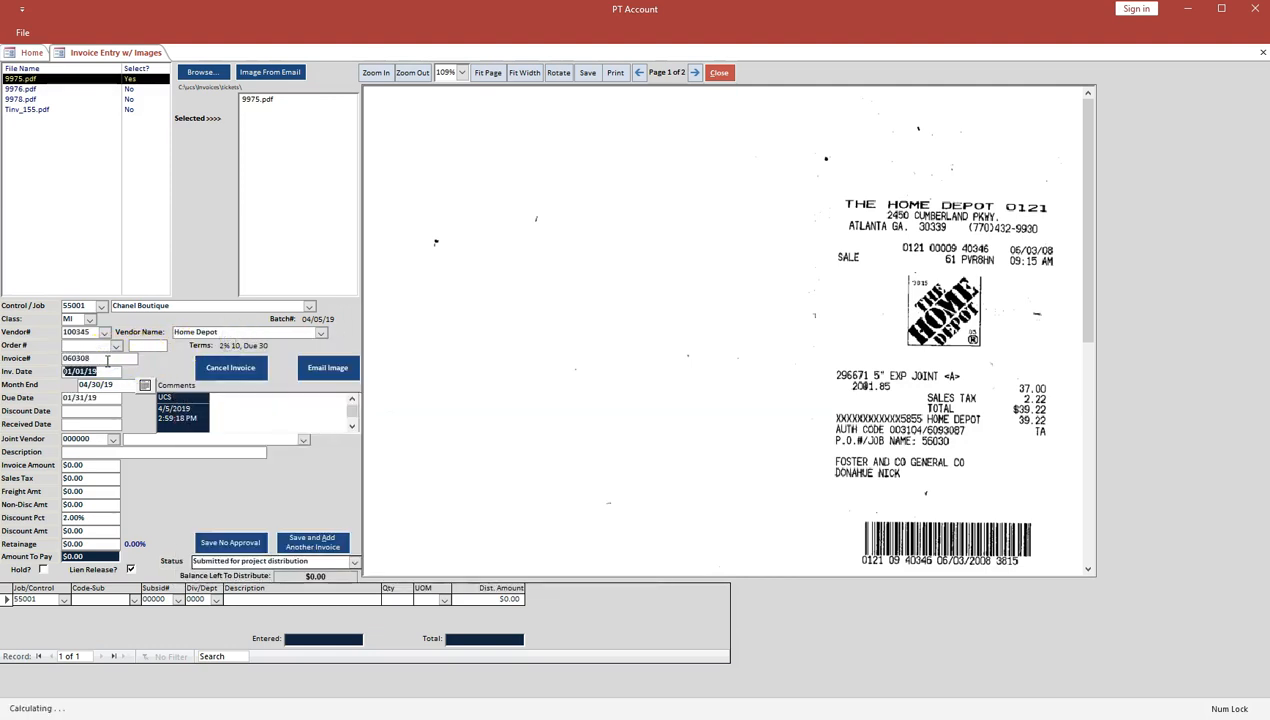
click(86, 464)
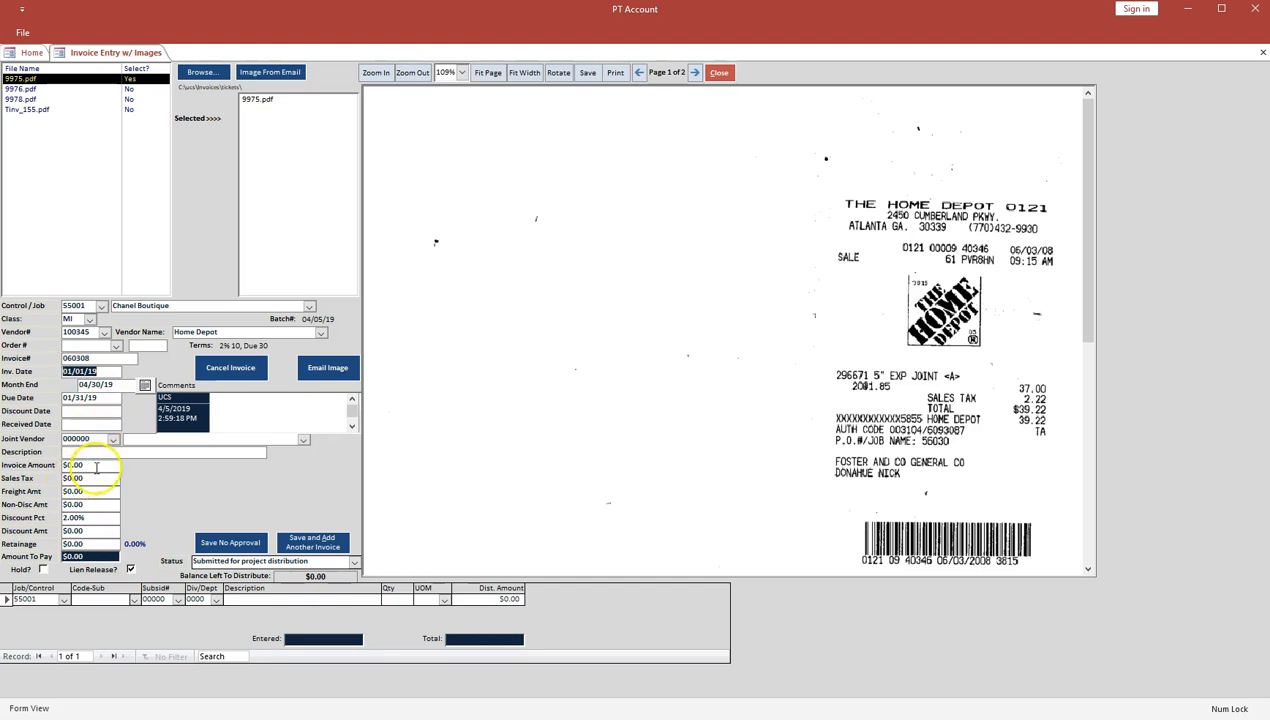
text(39.22)
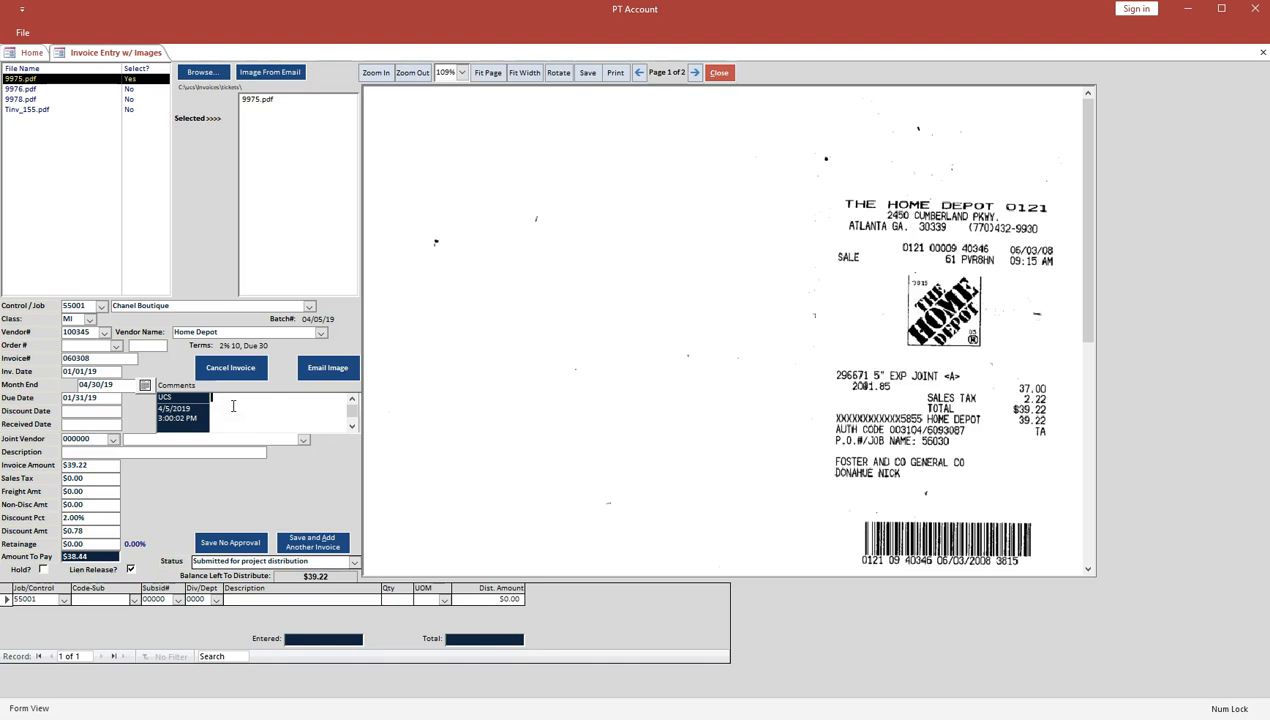
mouse_move(232, 414)
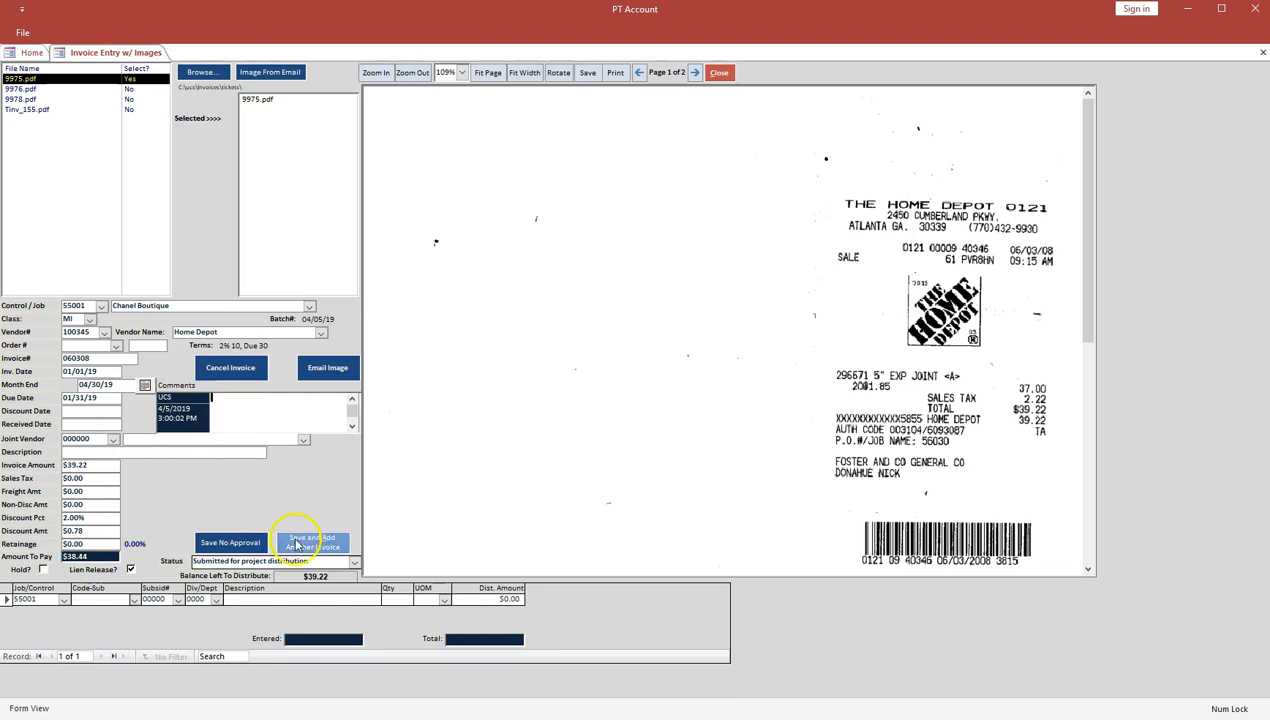
mouse_move(334, 548)
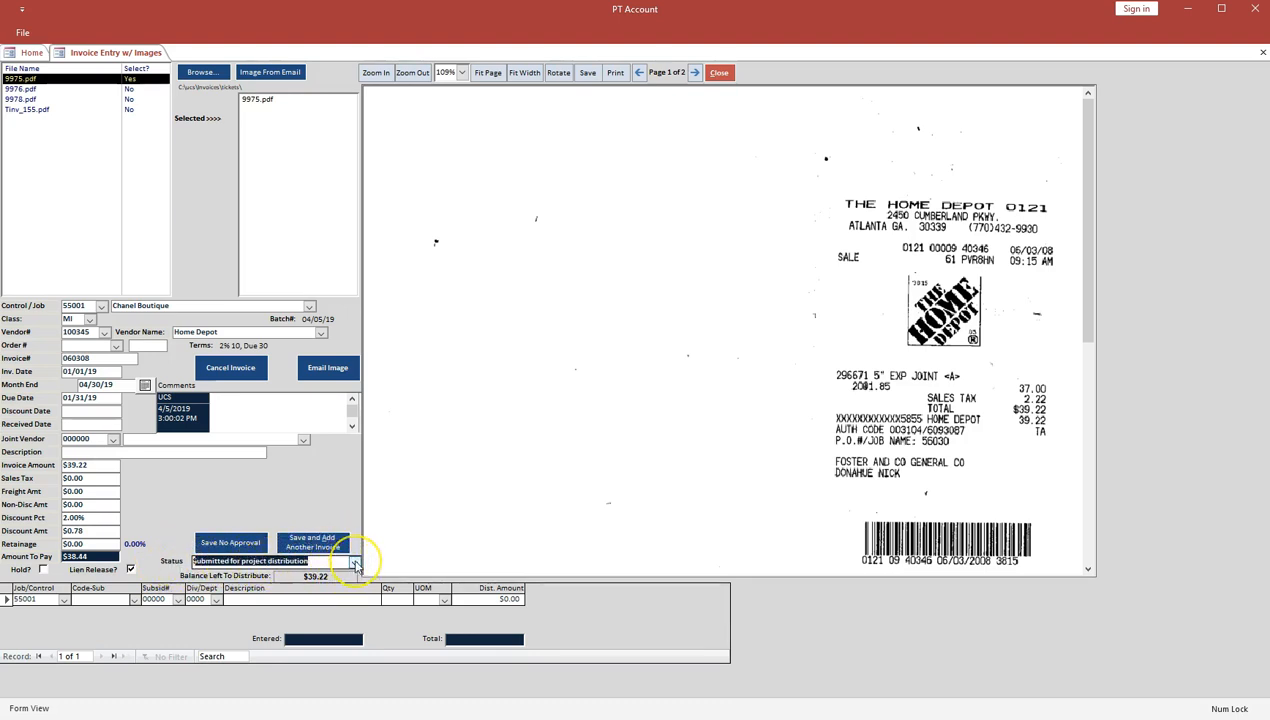
click(354, 560)
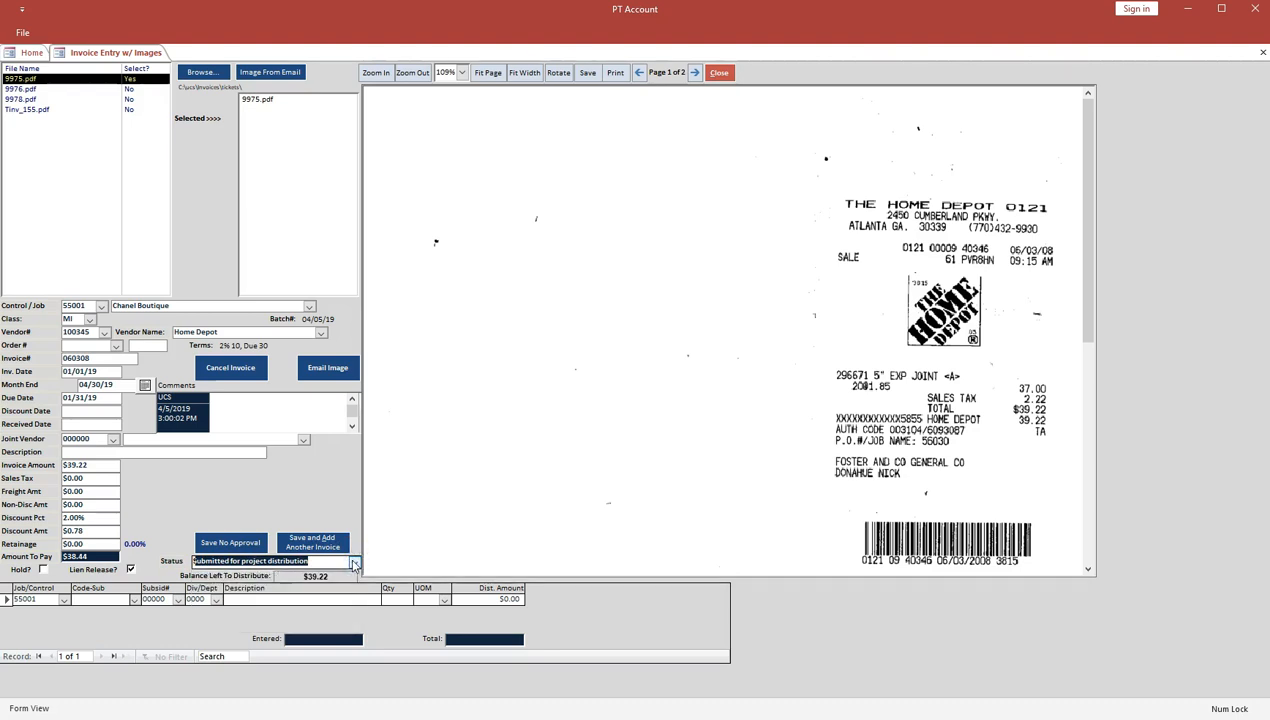
mouse_move(230, 542)
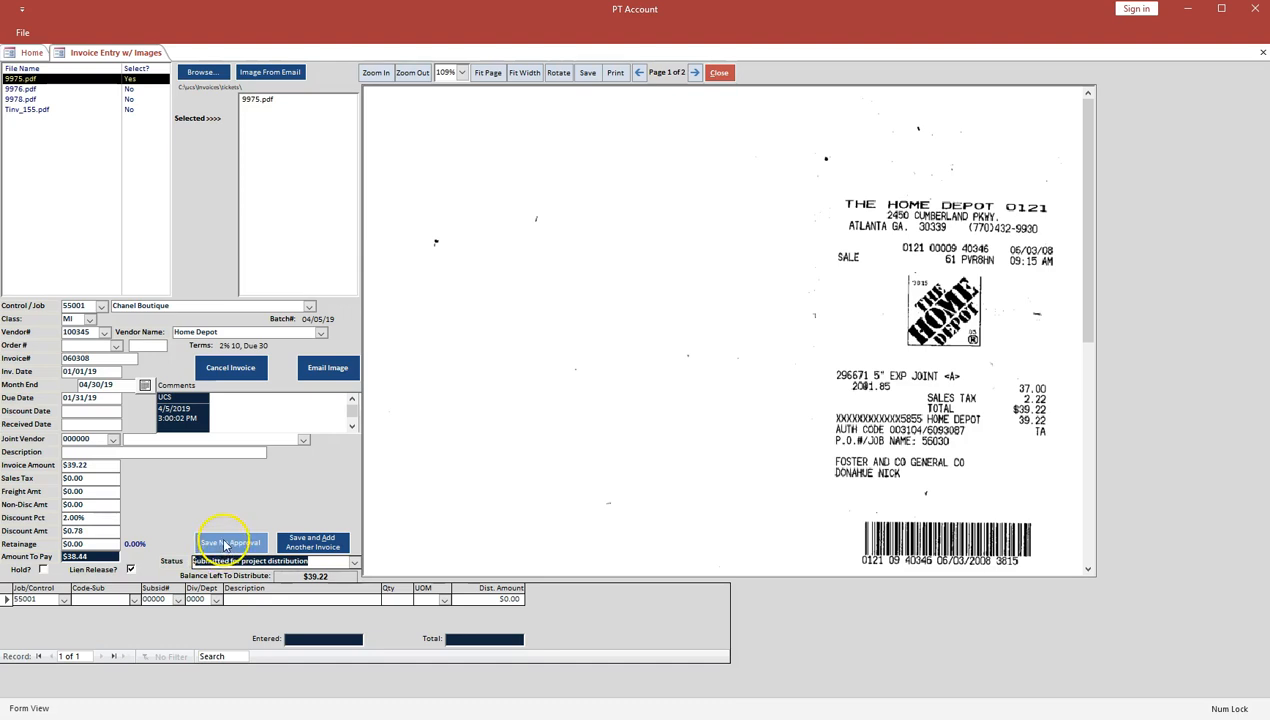
click(228, 542)
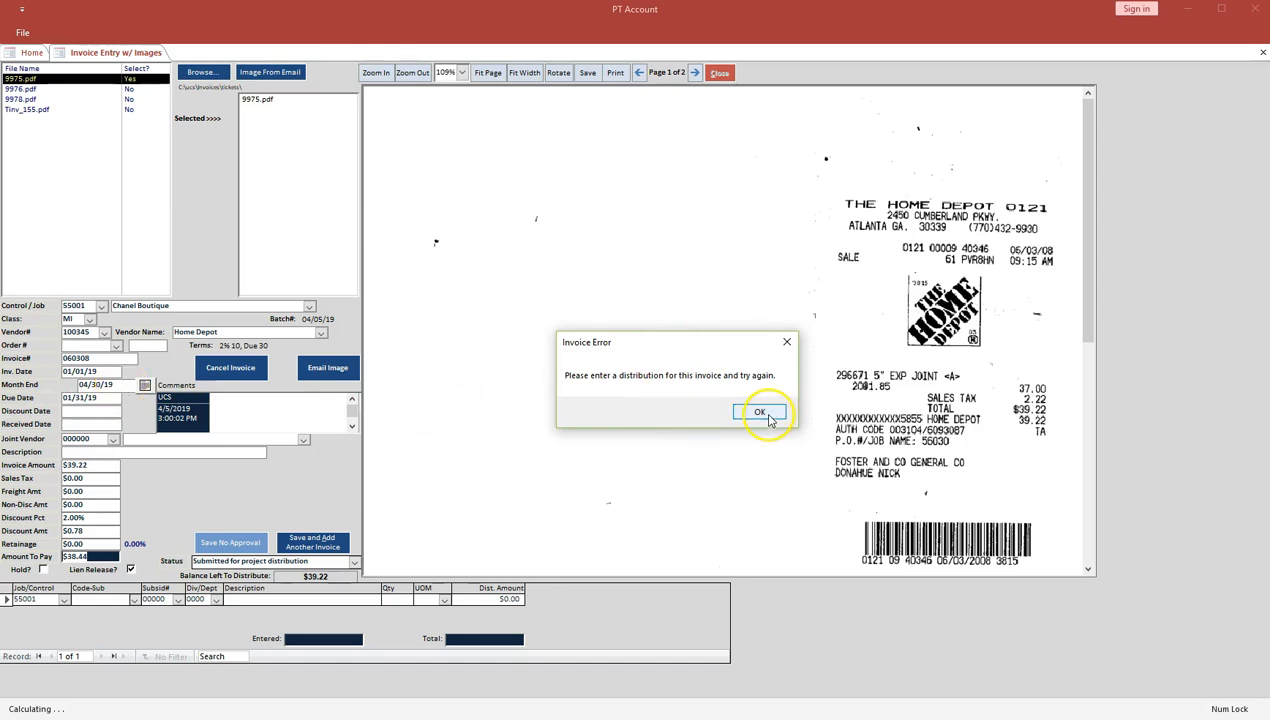
Dismiss the missing-distribution warning and switch to the PT JCPM home dashboard.
click(760, 412)
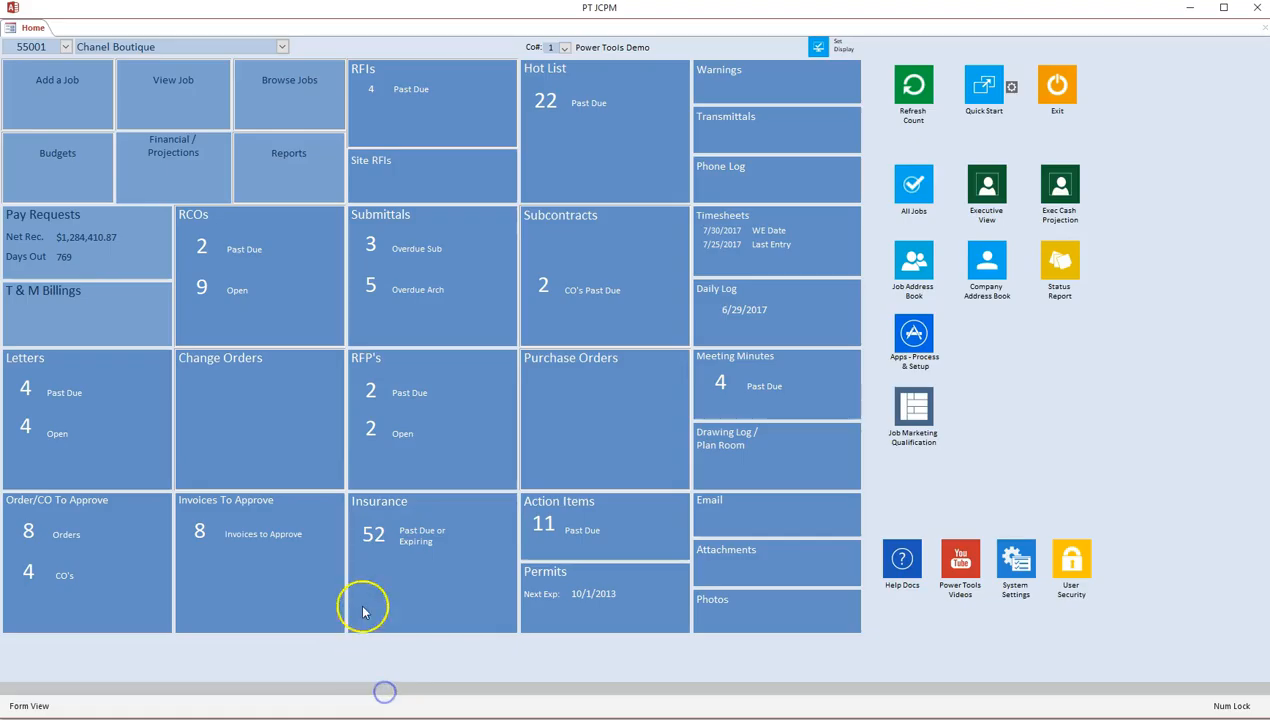
mouse_move(272, 410)
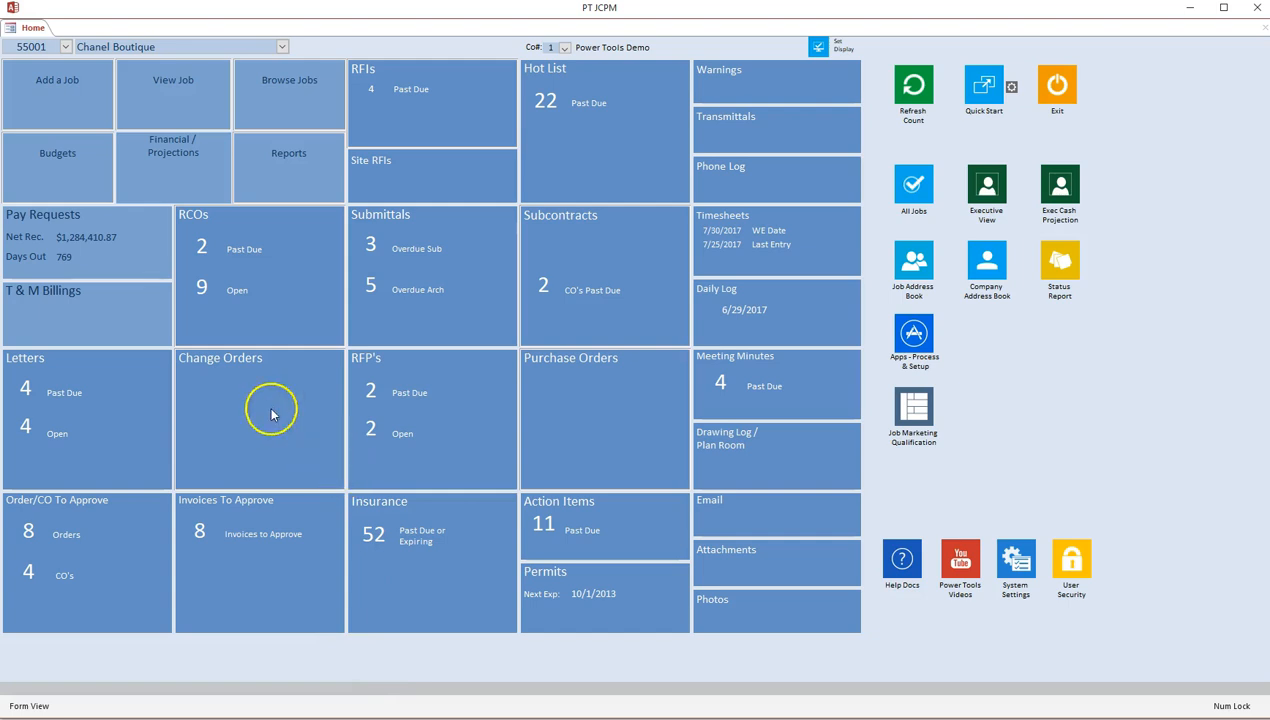
mouse_move(150, 184)
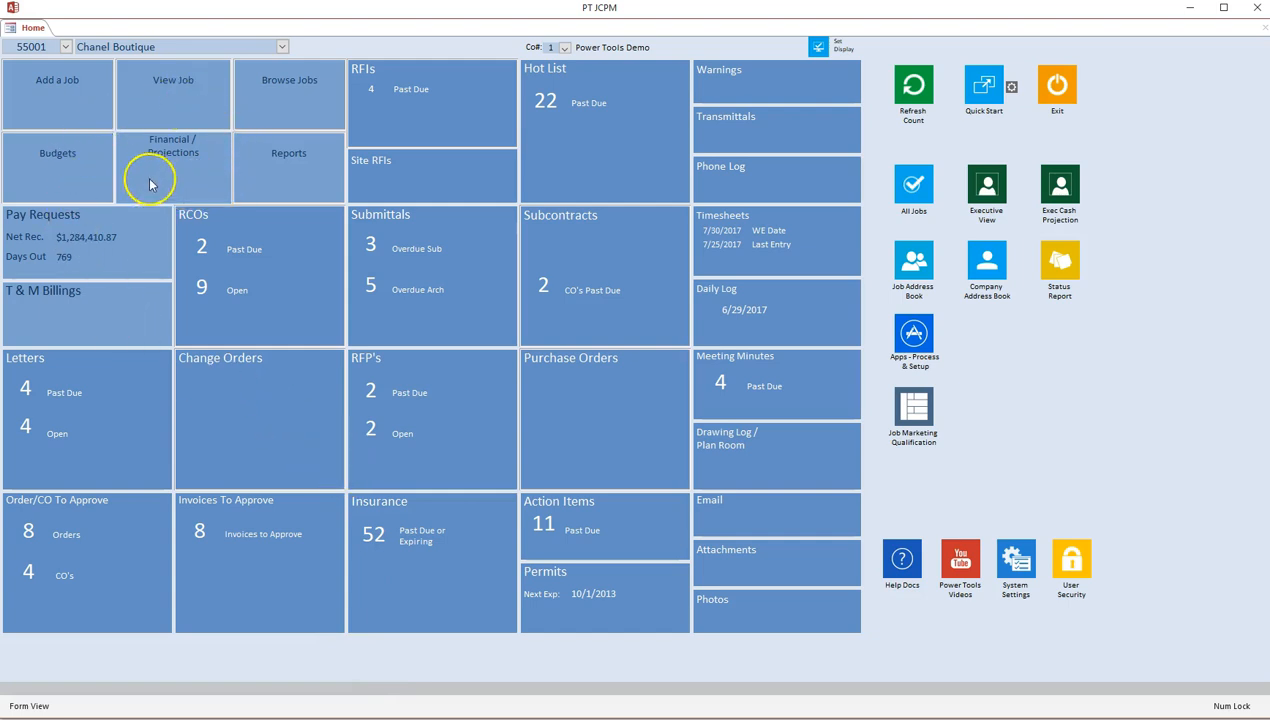
mouse_move(262, 520)
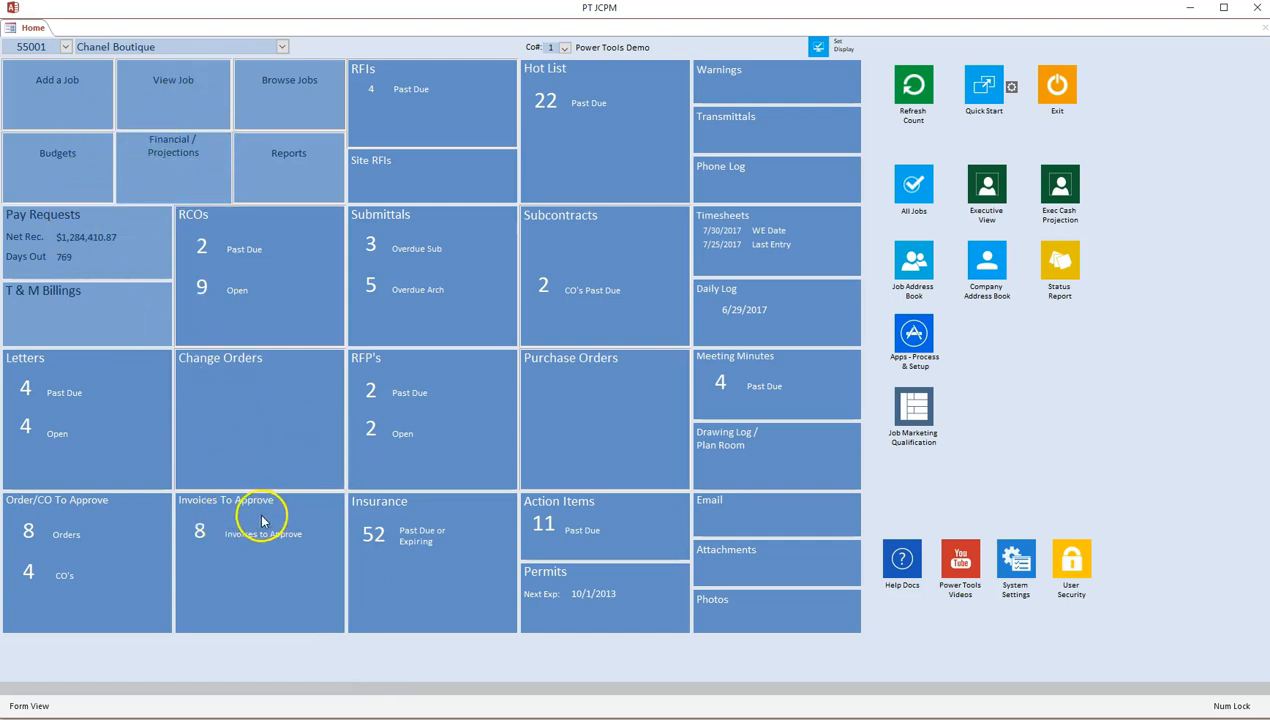
mouse_move(56, 76)
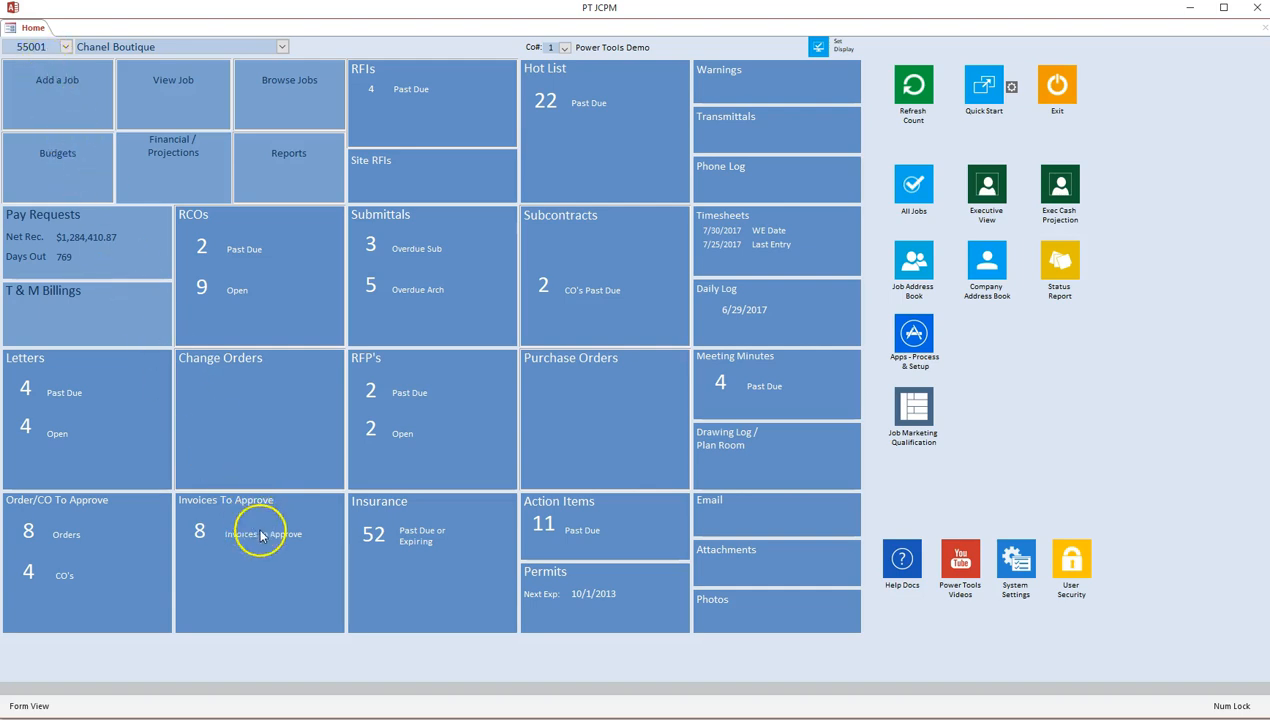
Approve the waiting Home Depot invoice, close the approval screen and return to the Payables menu.
click(260, 534)
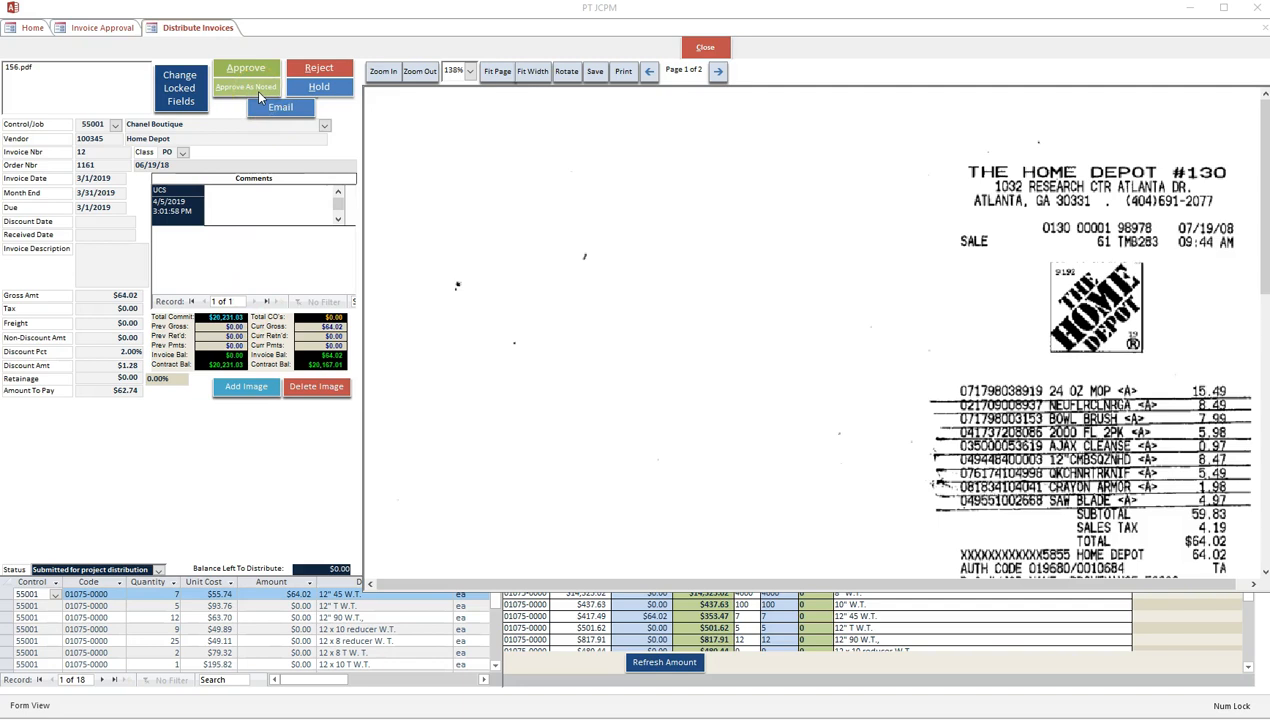
click(232, 196)
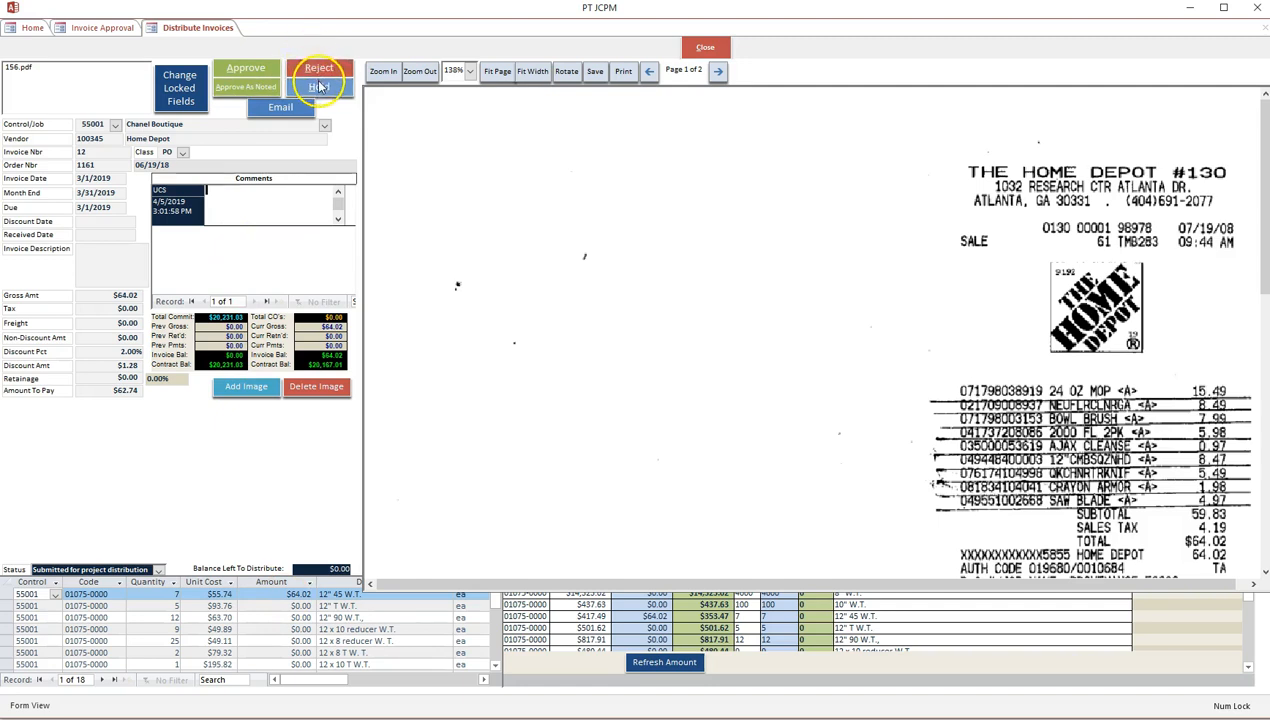
click(246, 66)
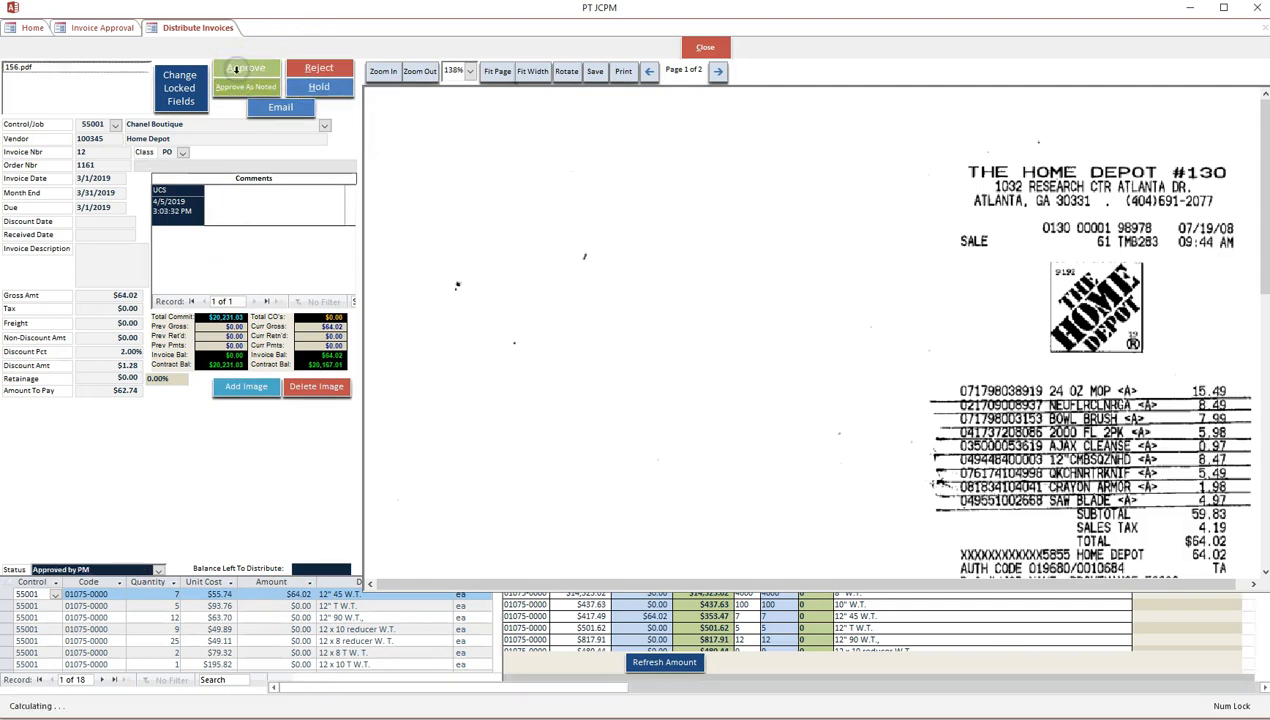
click(704, 48)
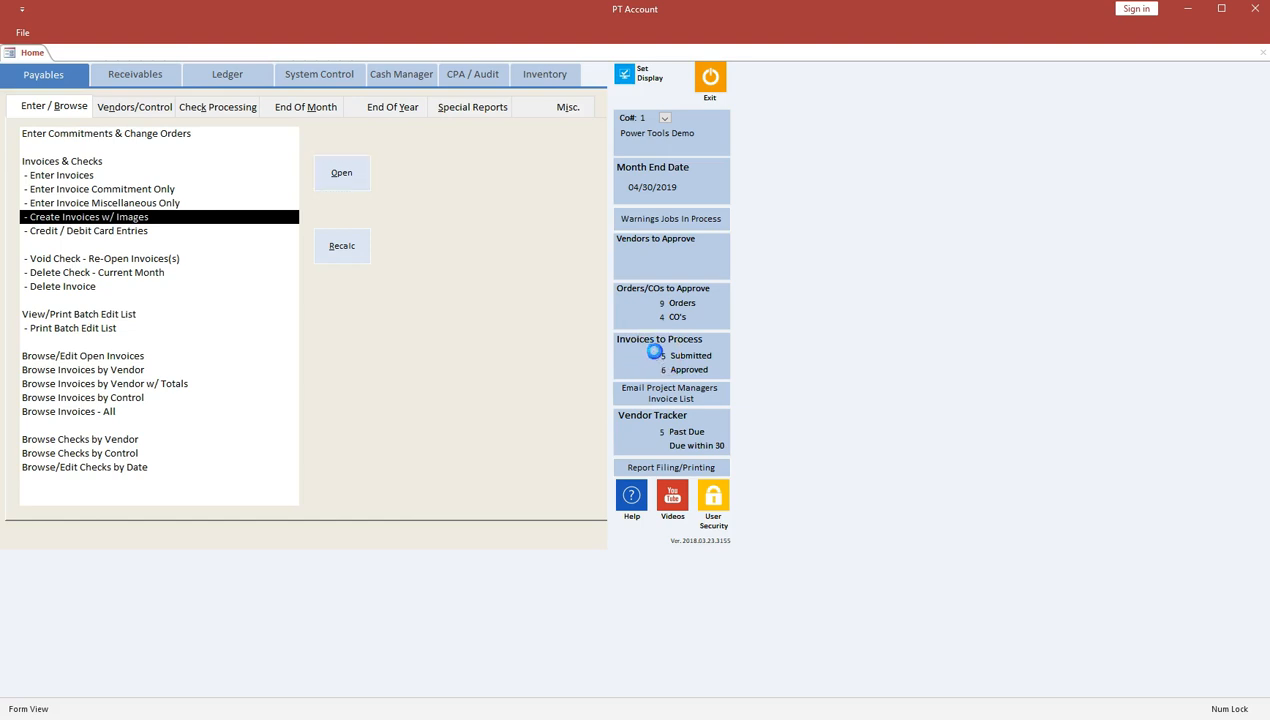
Show Invoices to Process filtered to status 'Approved as noted by PM'.
click(340, 172)
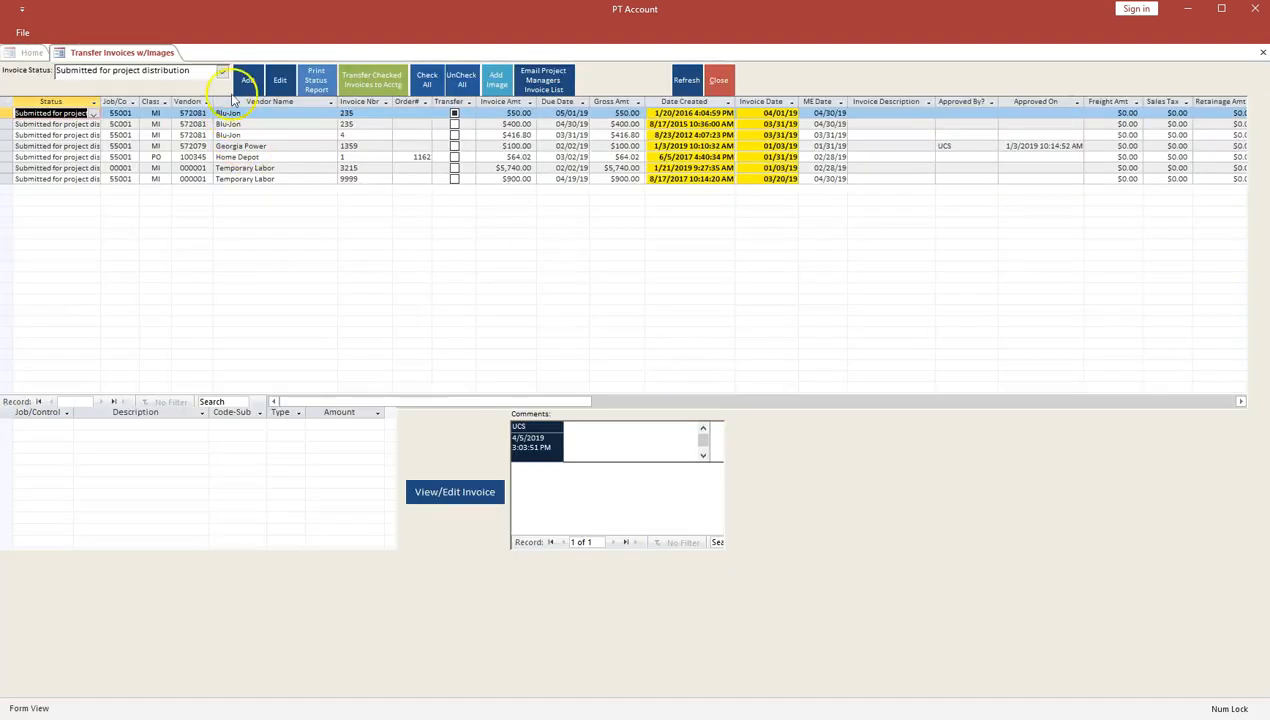
click(224, 72)
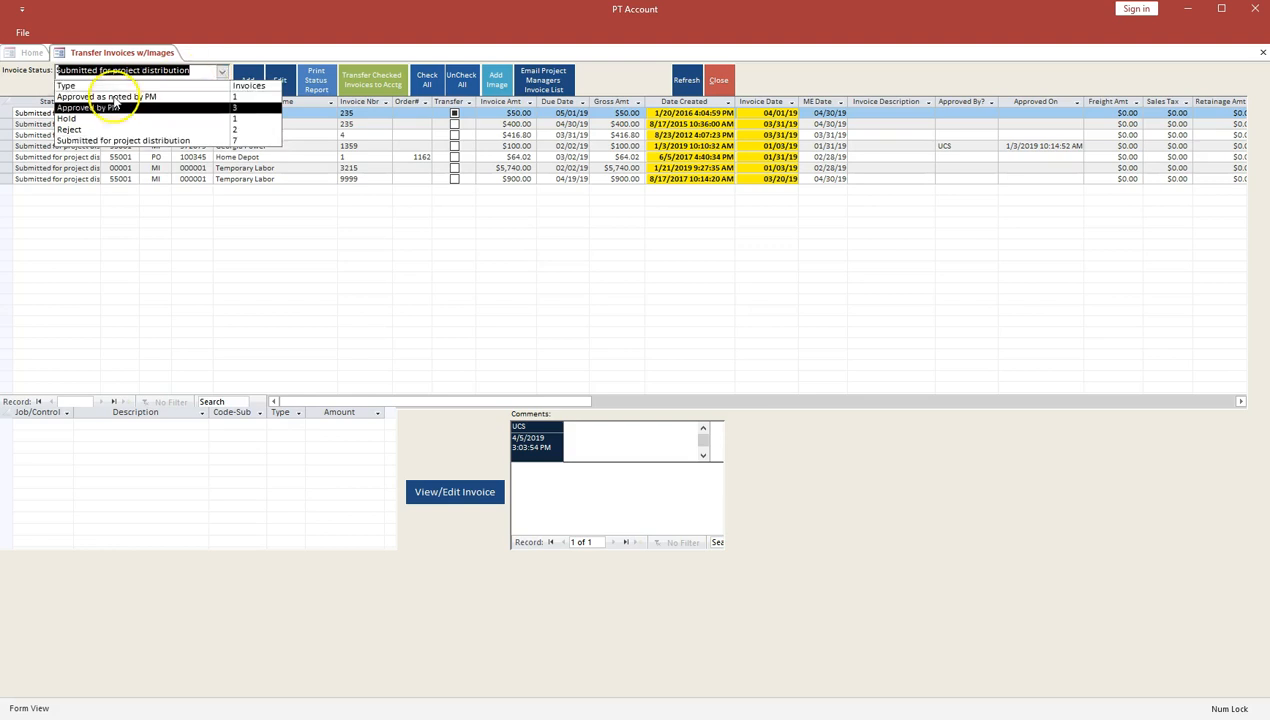
click(108, 108)
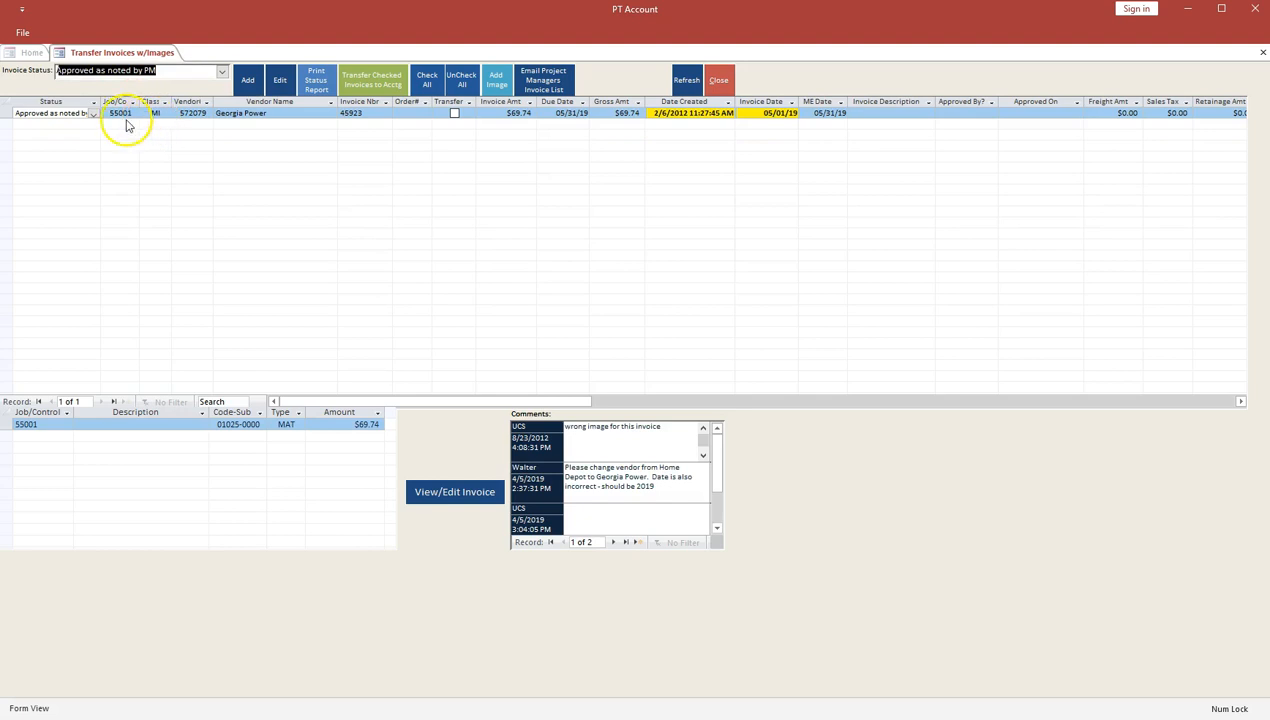
mouse_move(234, 124)
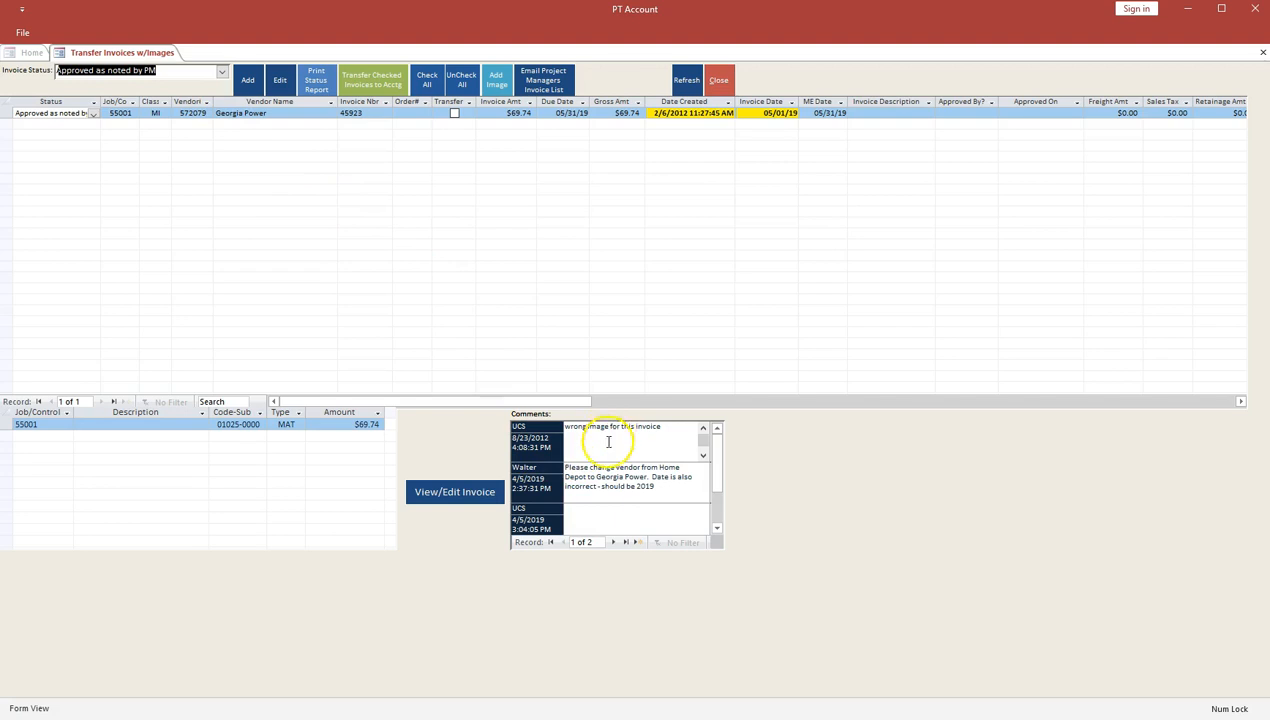
mouse_move(432, 250)
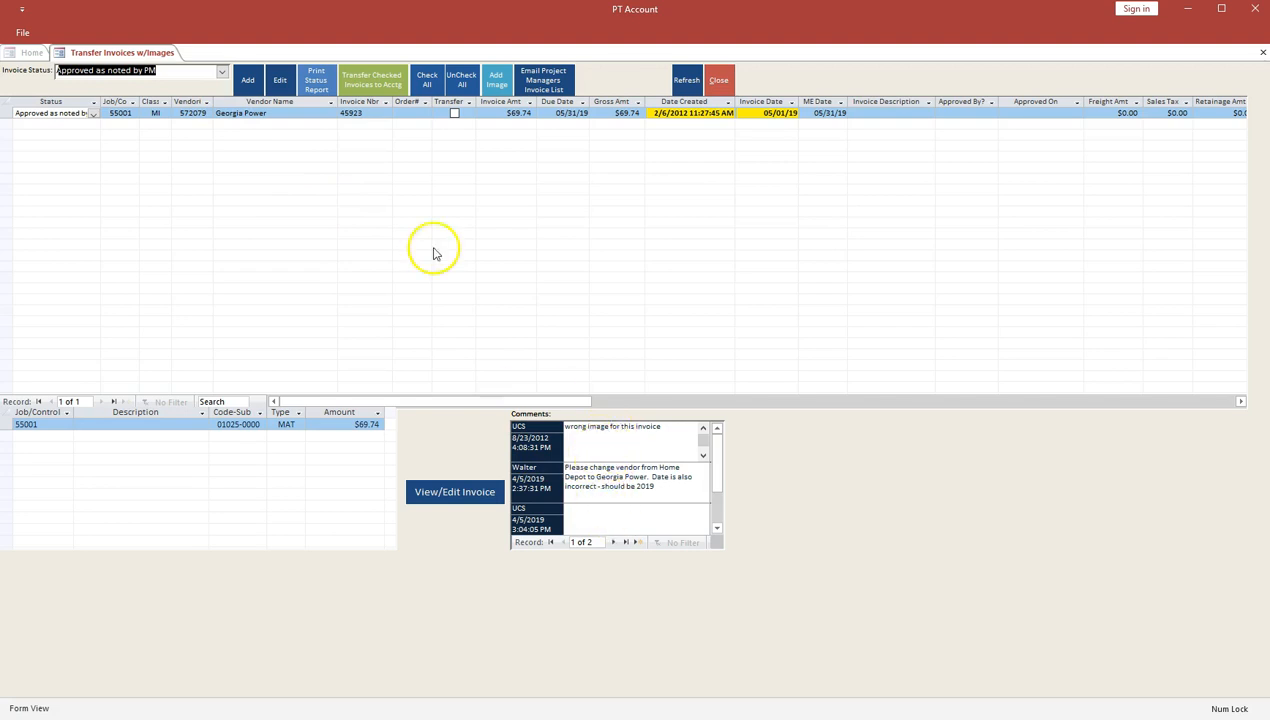
Review the Georgia Power invoice's image and locked job/vendor values, undo changes and return to the list.
click(280, 80)
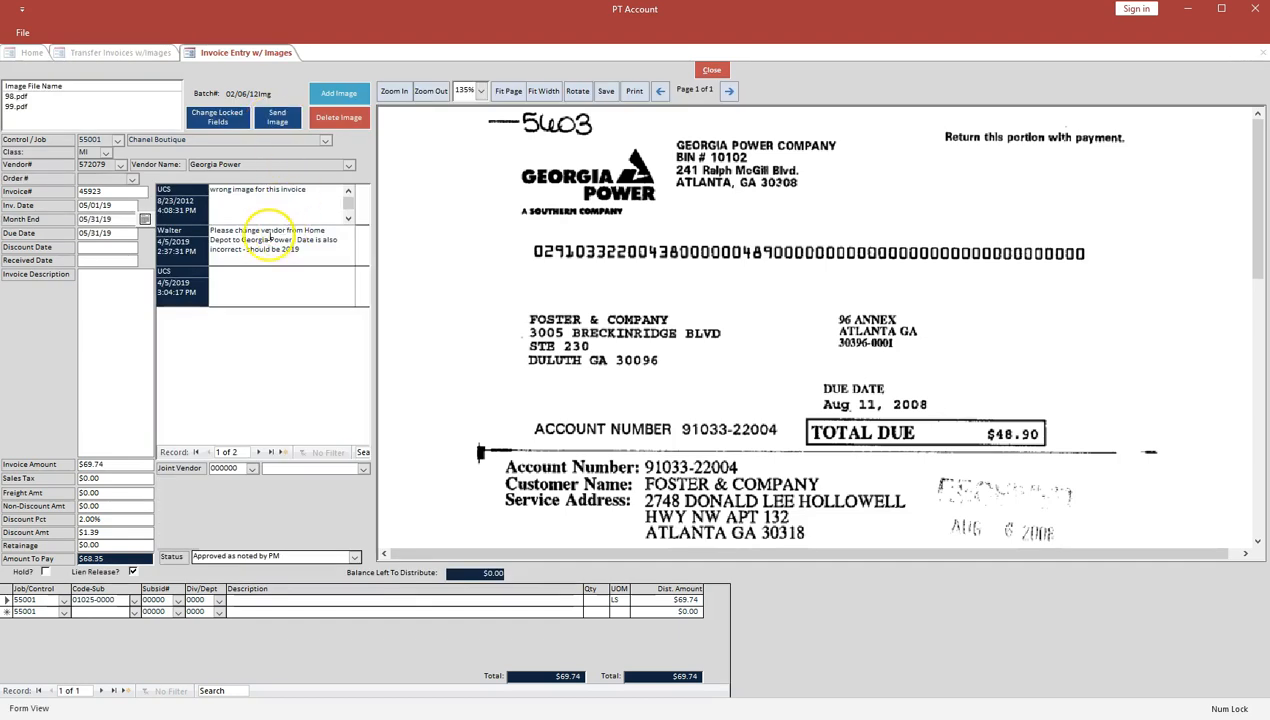
mouse_move(274, 256)
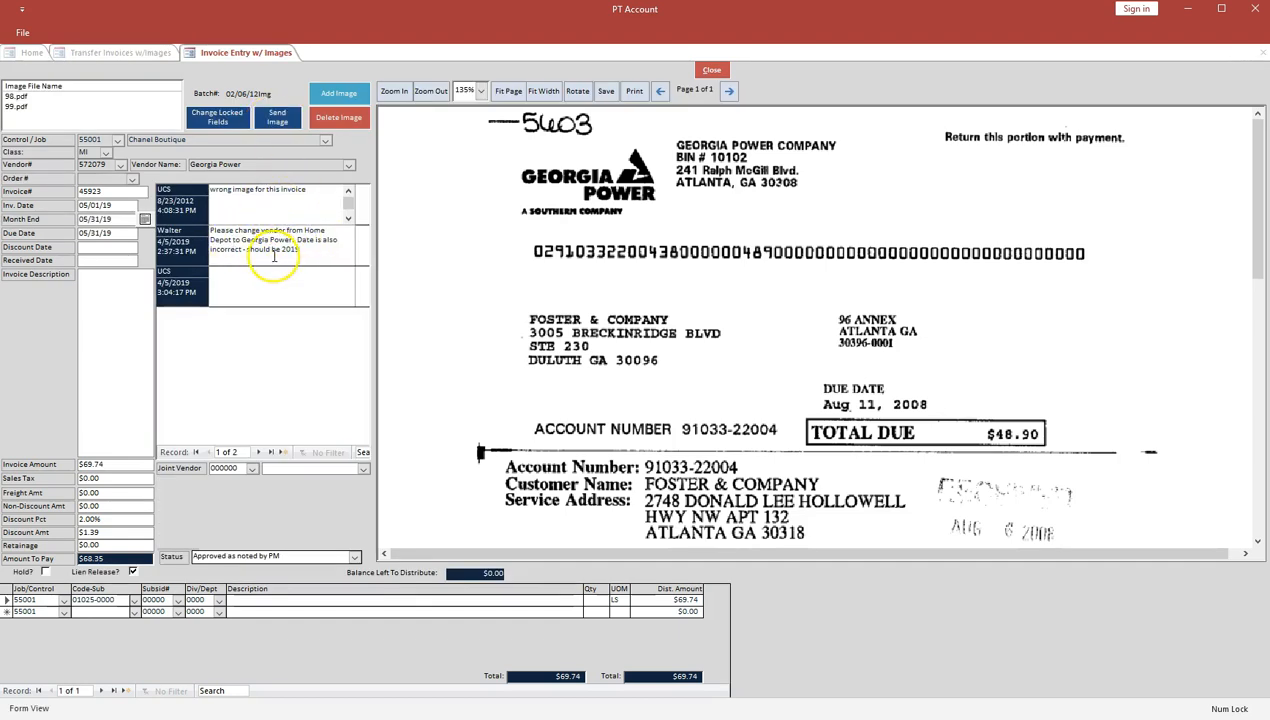
mouse_move(240, 160)
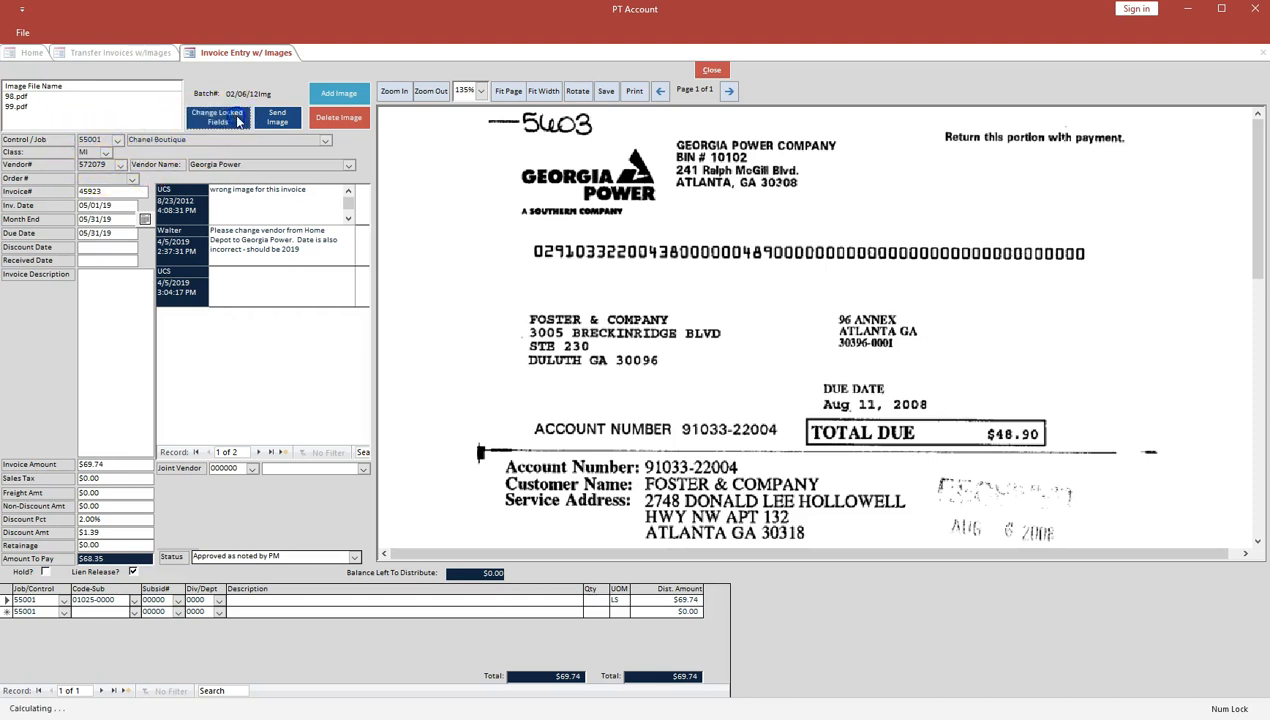
click(216, 116)
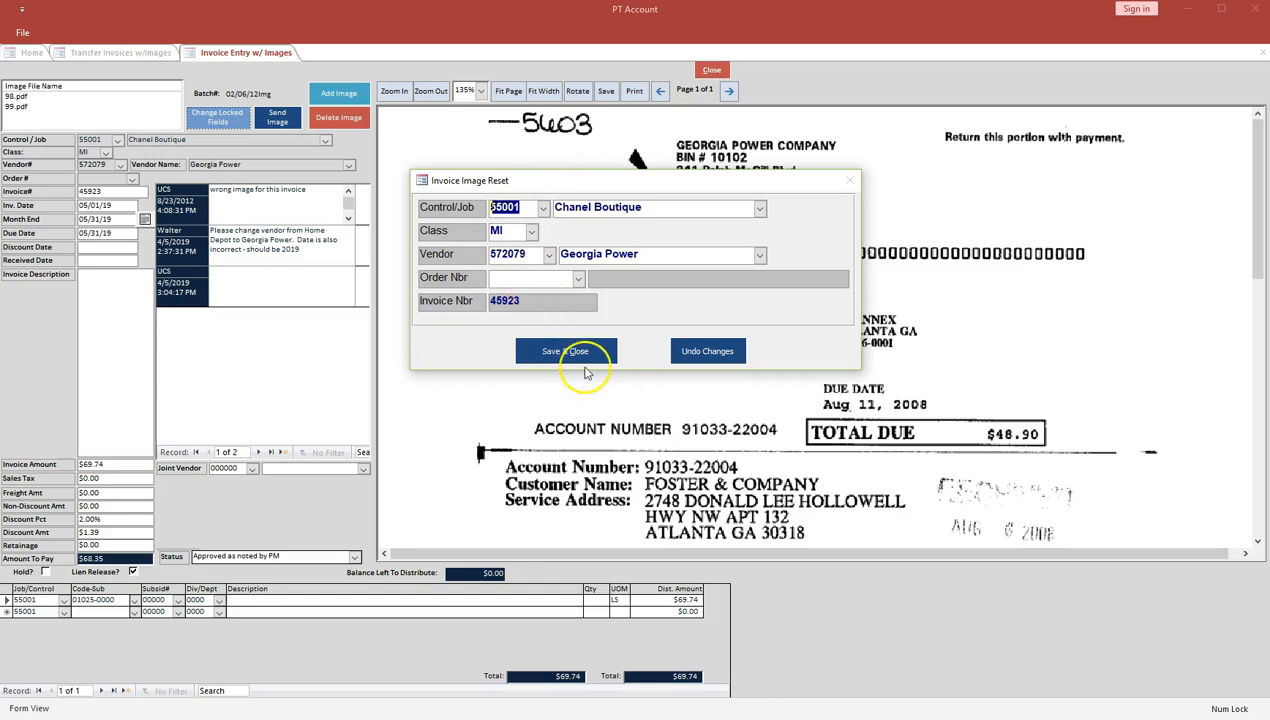
click(566, 352)
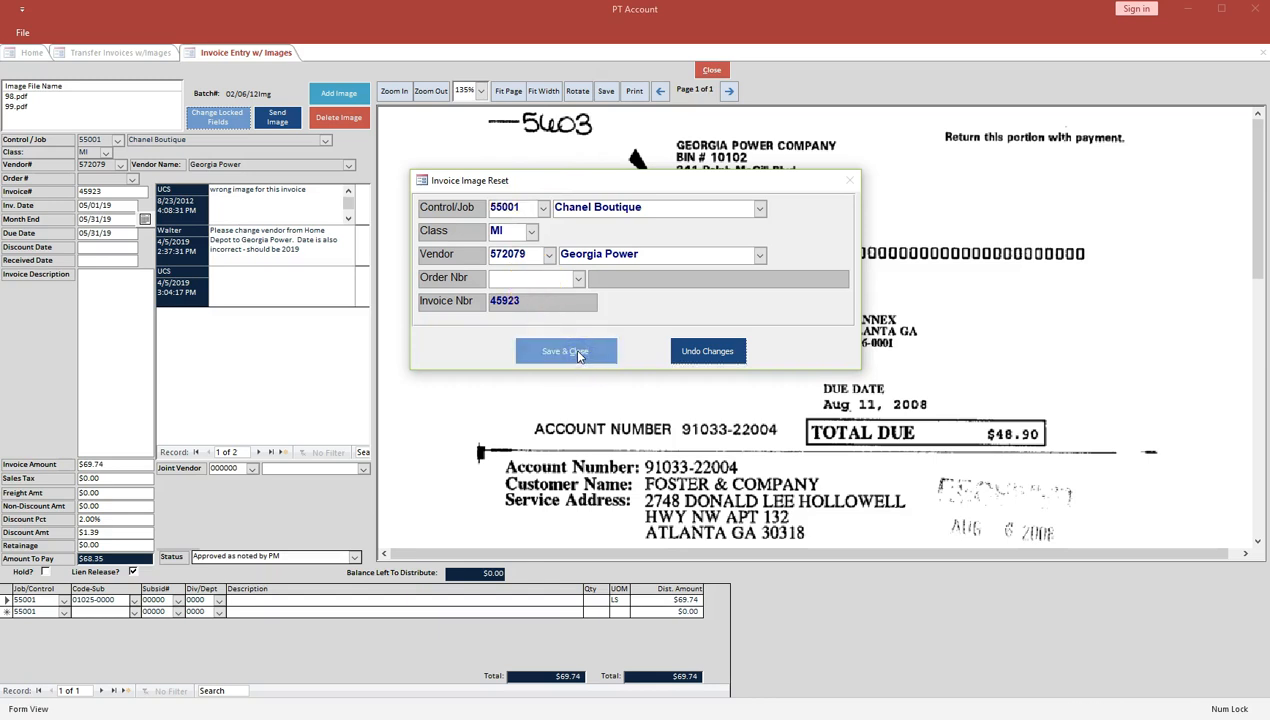
mouse_move(708, 350)
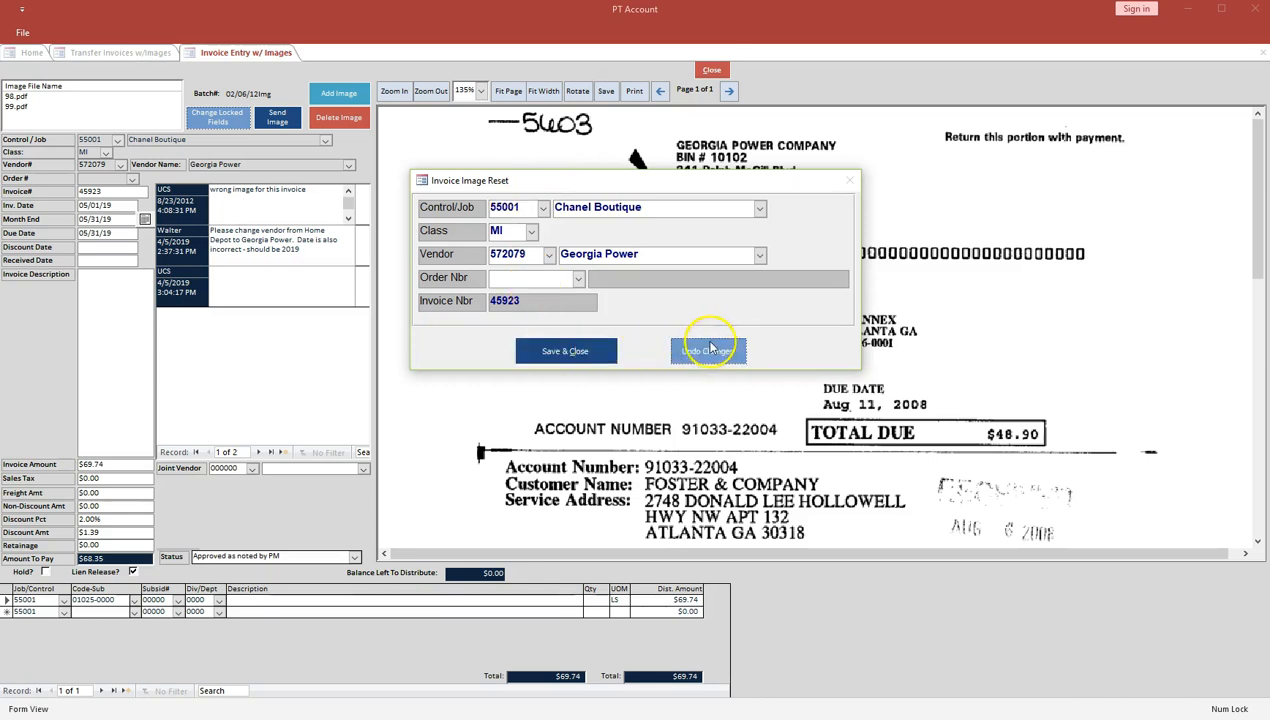
click(708, 352)
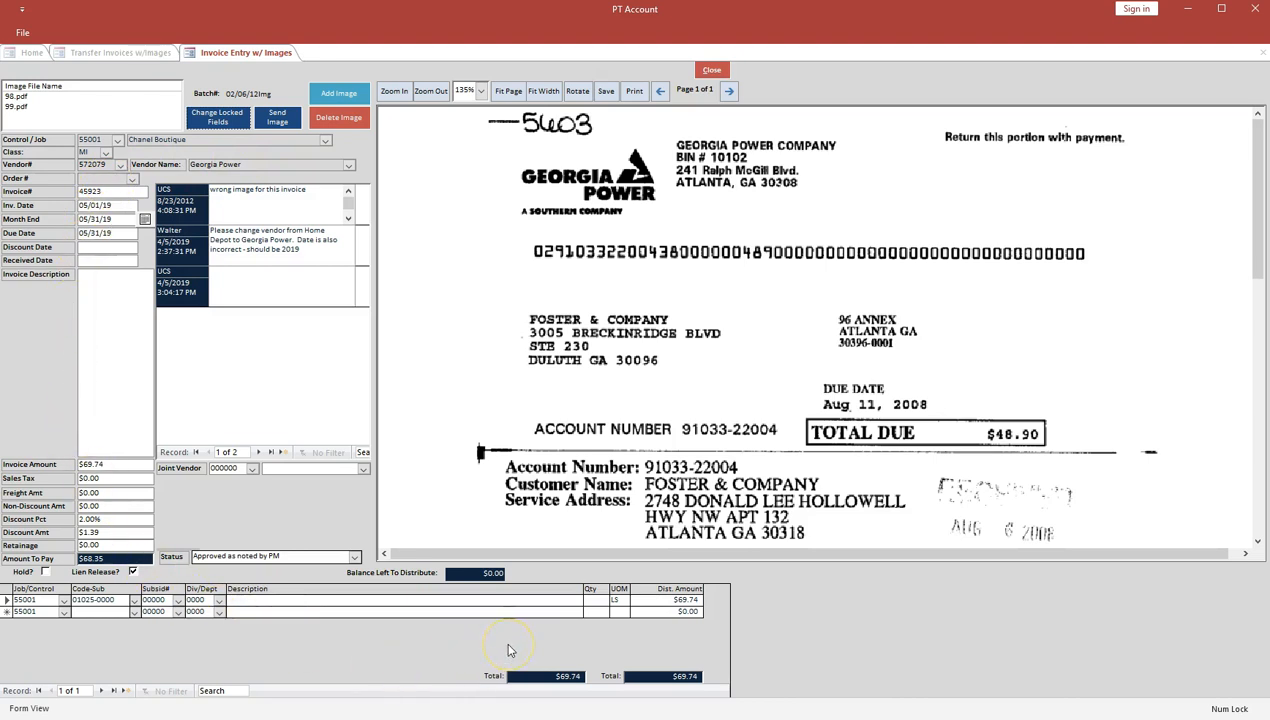
click(710, 68)
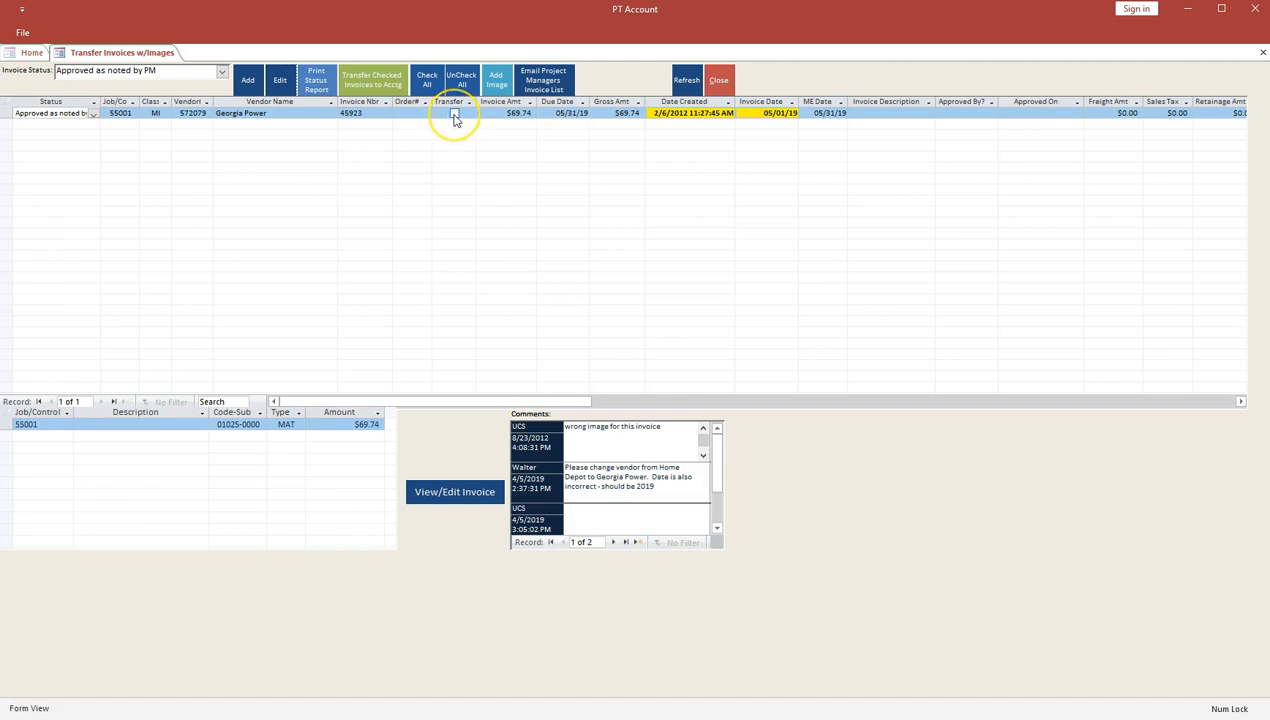
Tick Transfer on the Georgia Power invoice and bring up Browse AP Invoices.
click(452, 124)
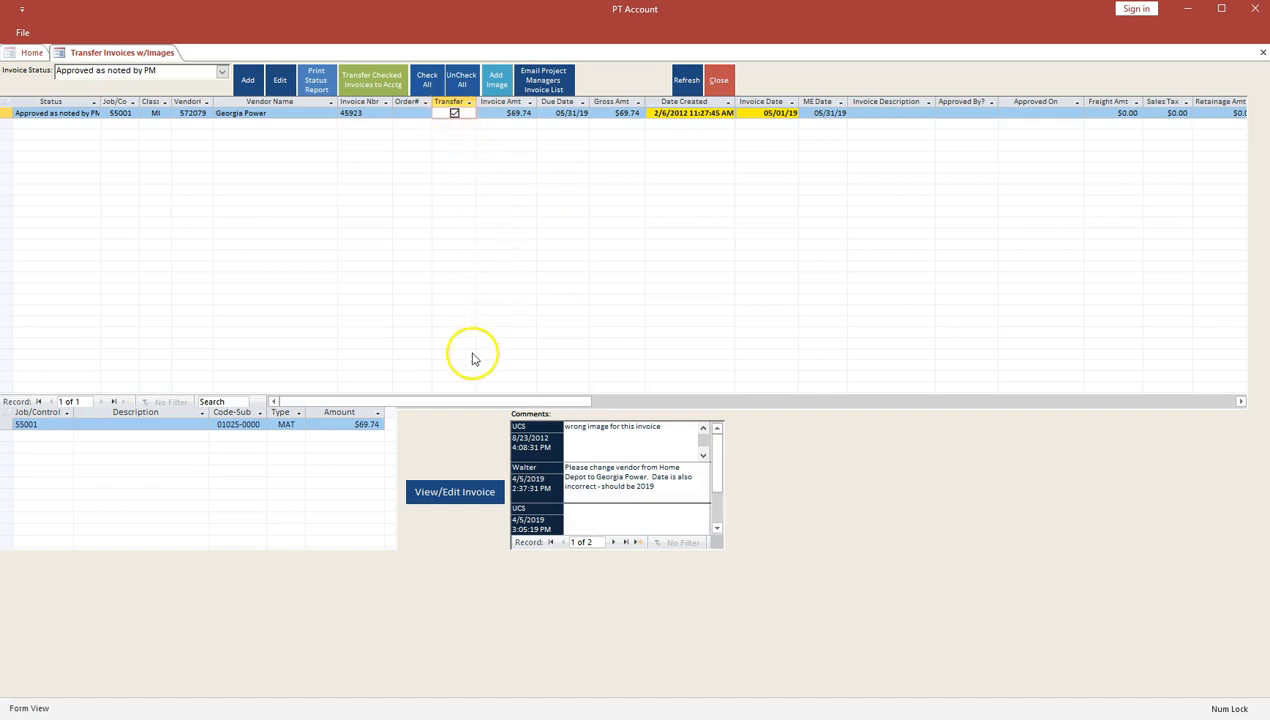
click(374, 80)
text(ge)
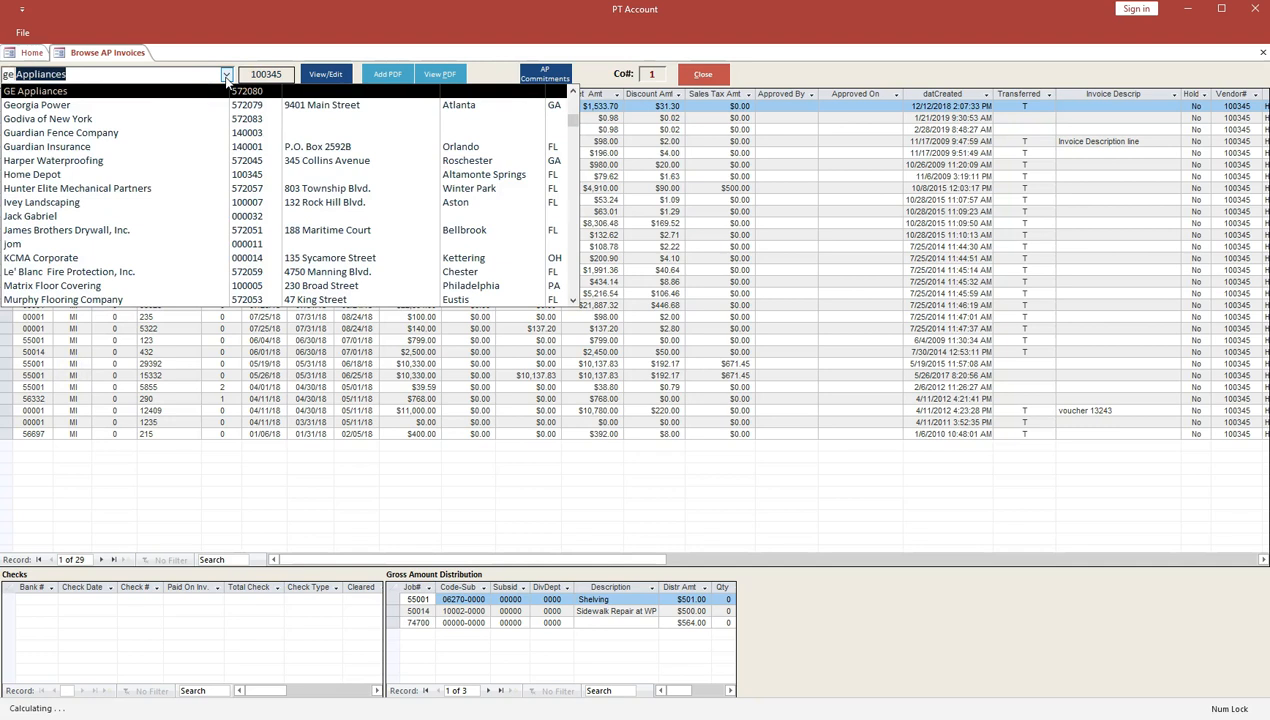
Browse Georgia Power's AP invoices and view both scanned pages of invoice 45923.
click(48, 104)
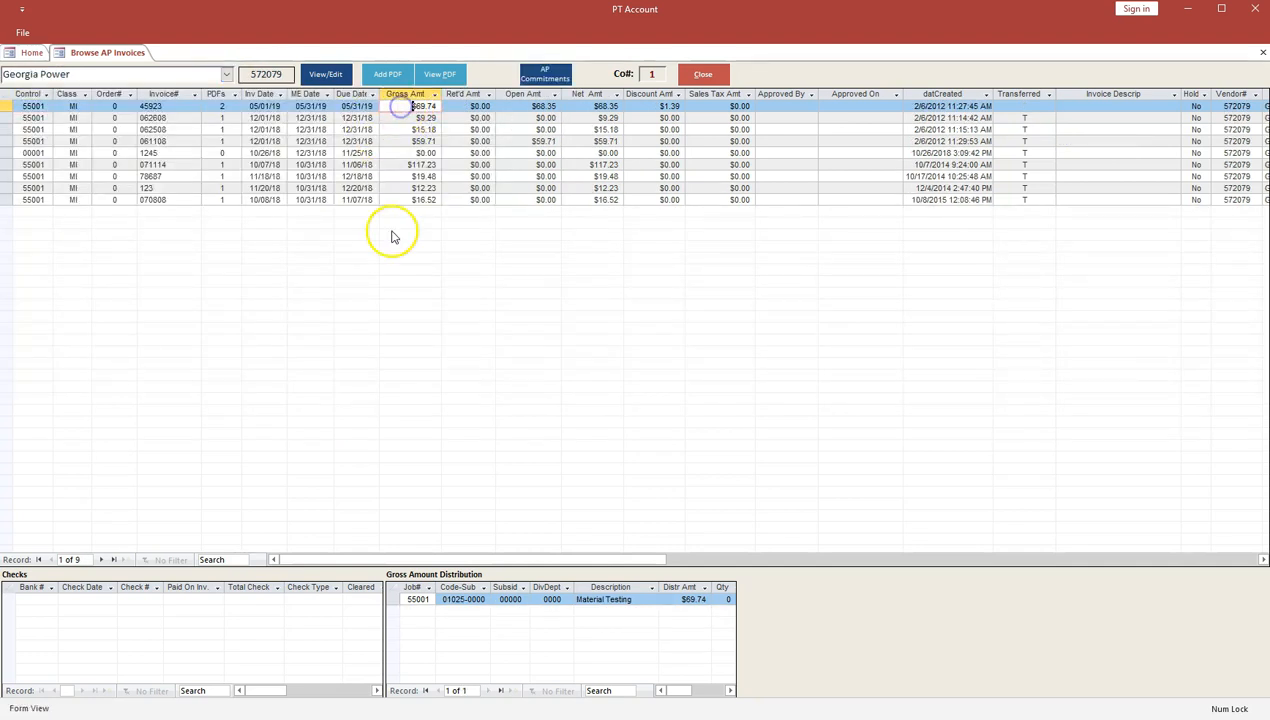
mouse_move(224, 110)
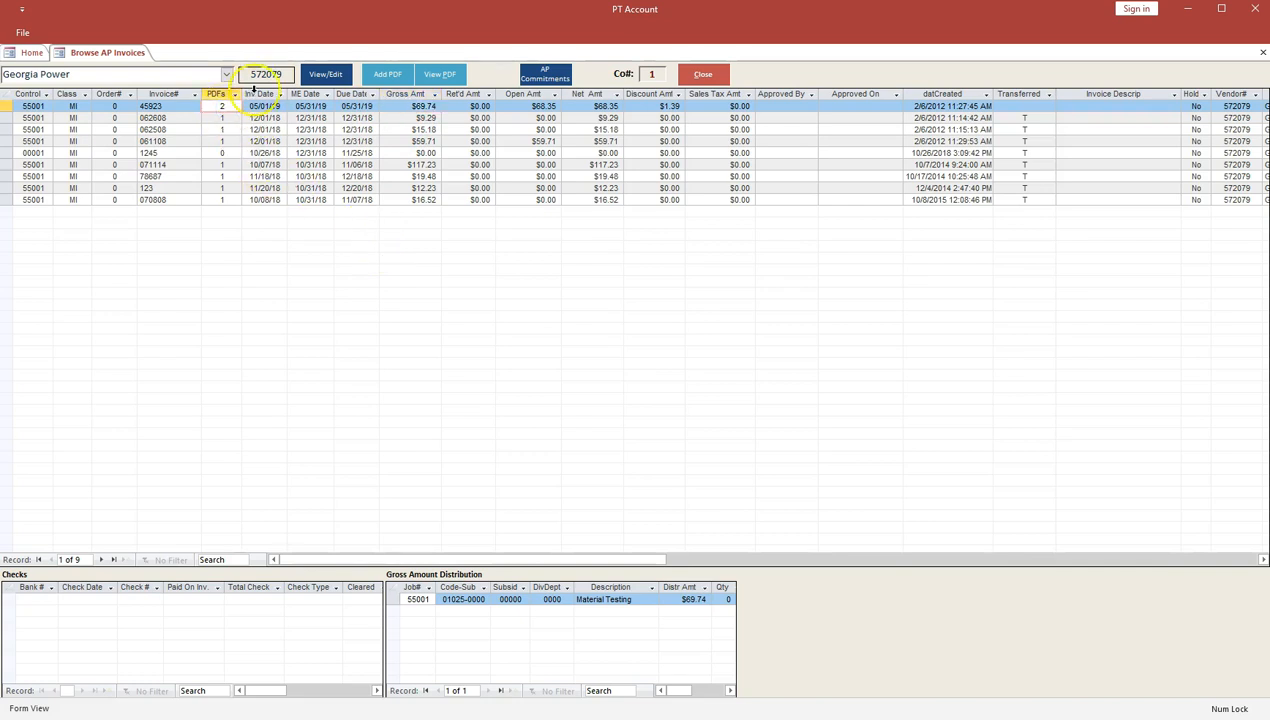
click(442, 72)
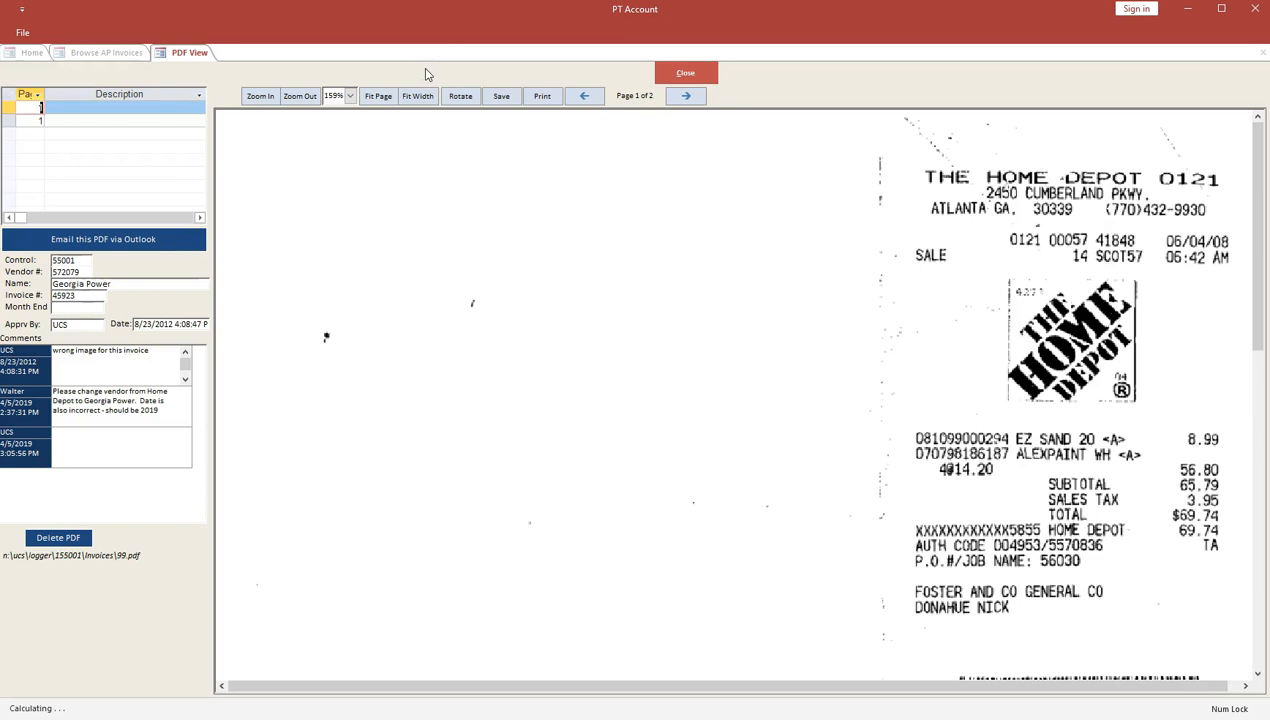
click(104, 112)
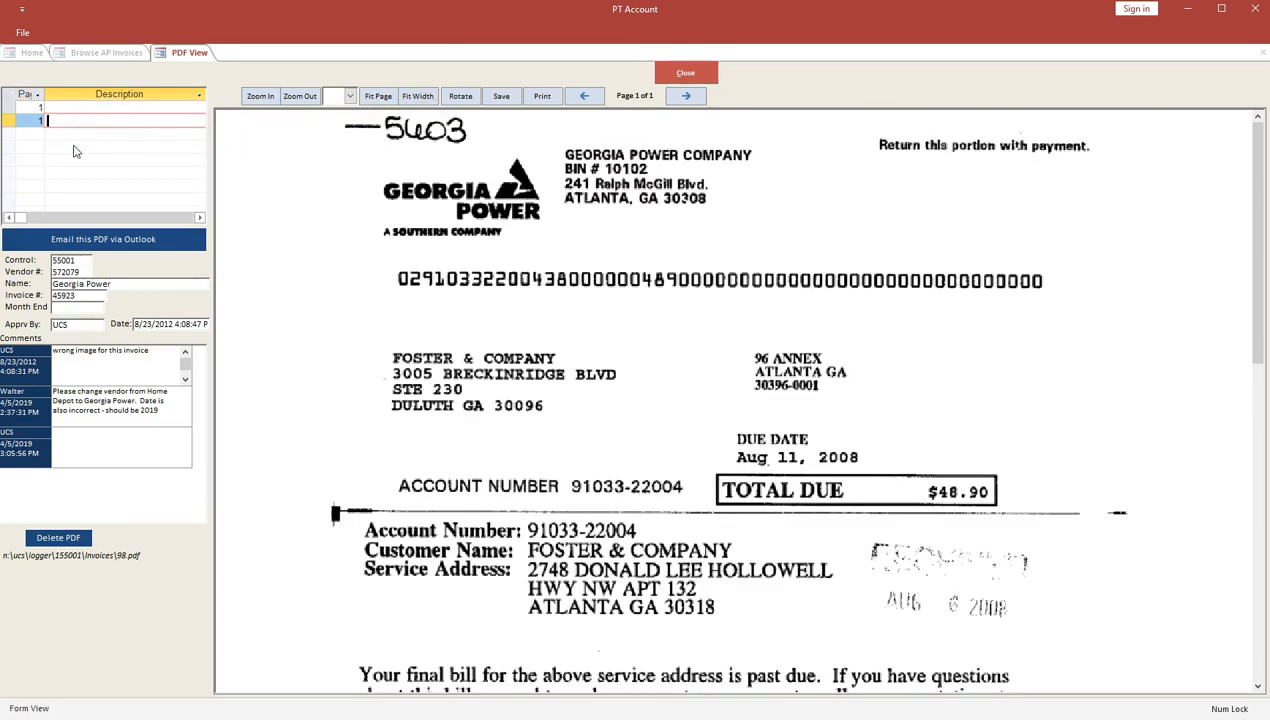
mouse_move(120, 204)
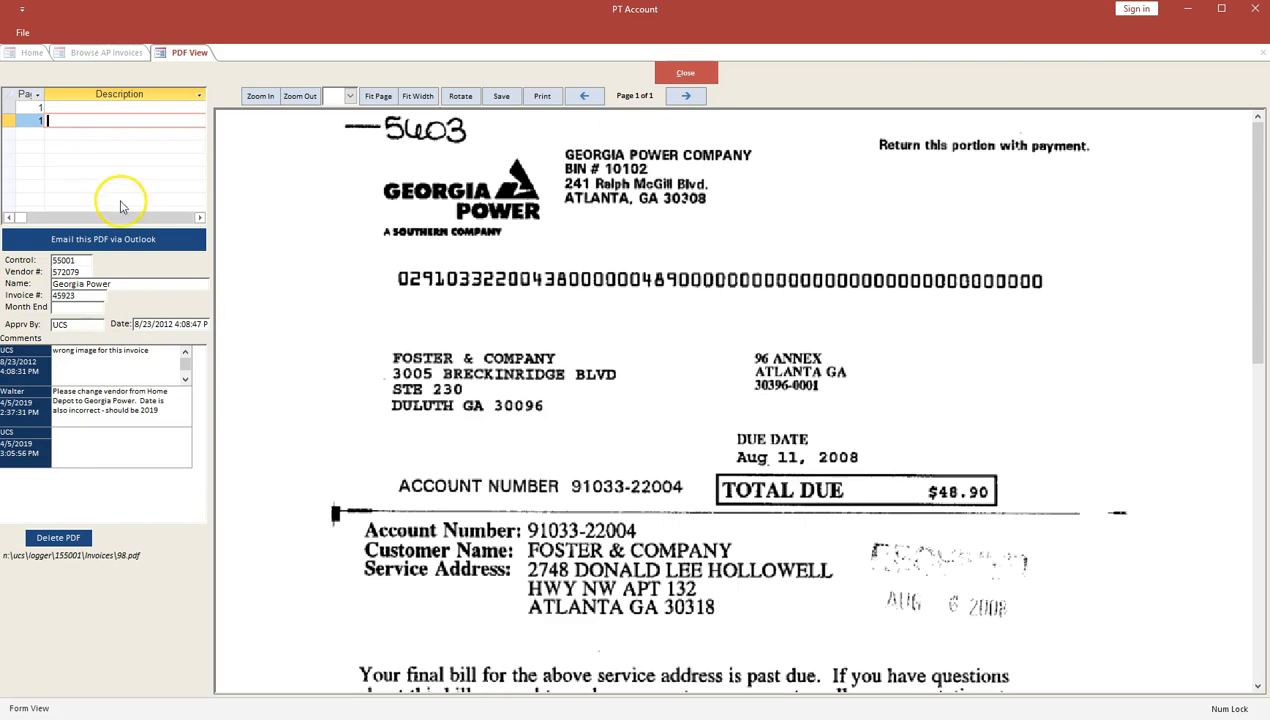
mouse_move(114, 348)
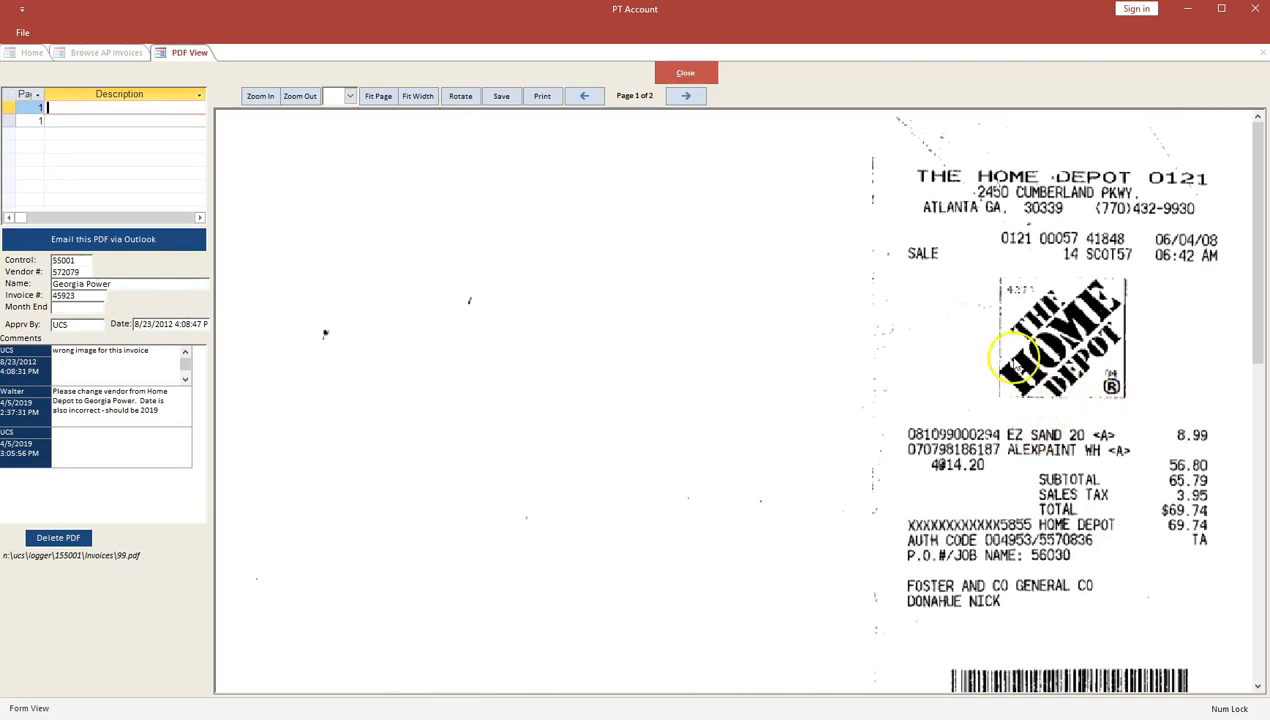
click(684, 72)
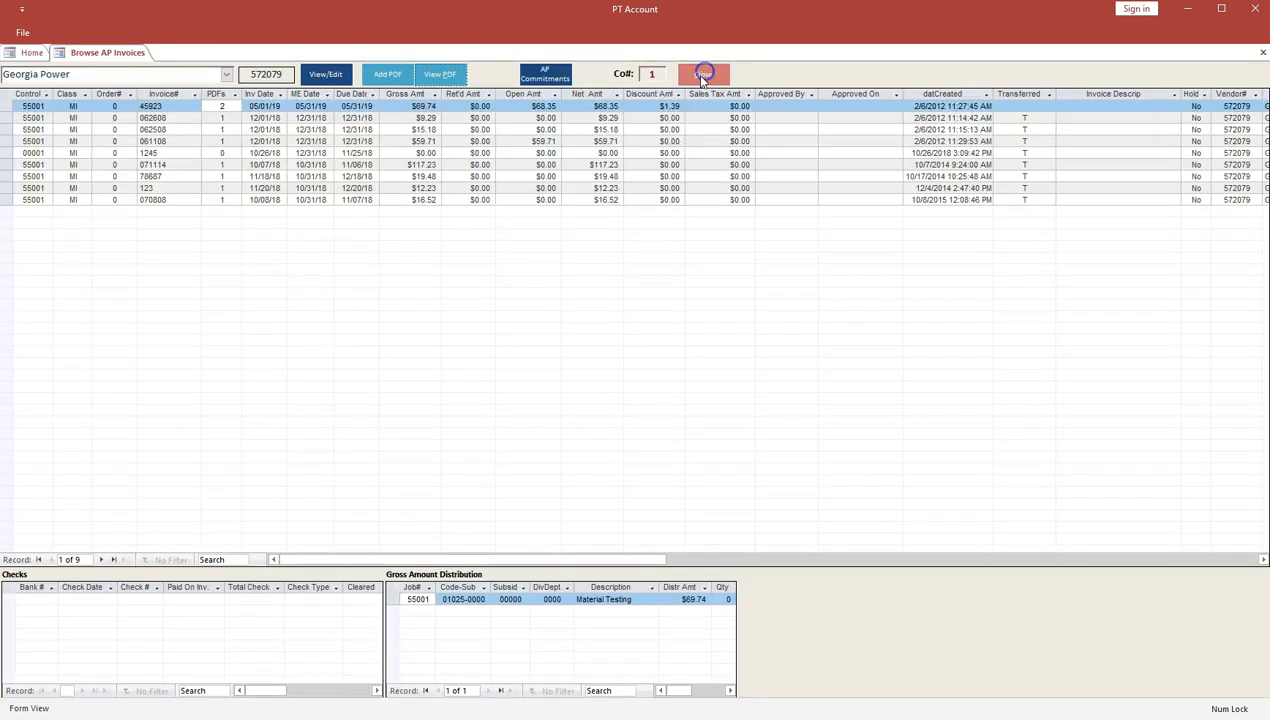
Close the AP browser, switch to PT JCPM and bring up Job Cost for Chanel Boutique 55001.
click(704, 74)
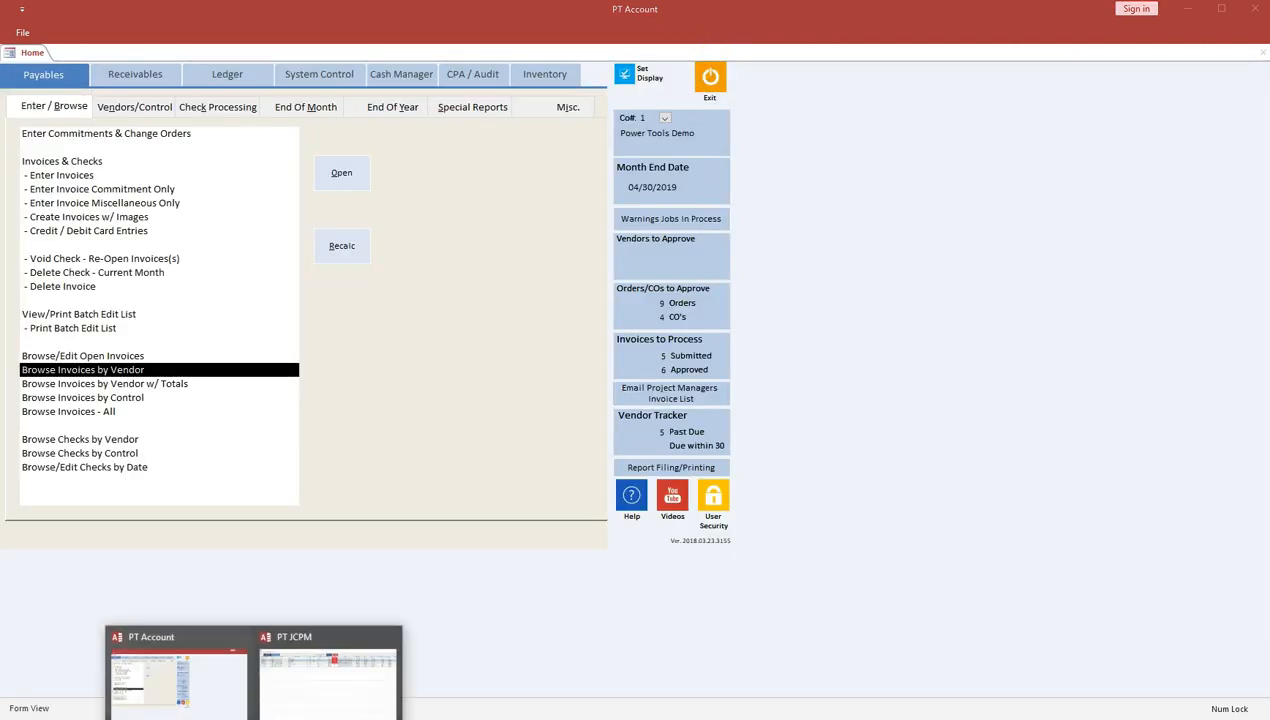
click(324, 672)
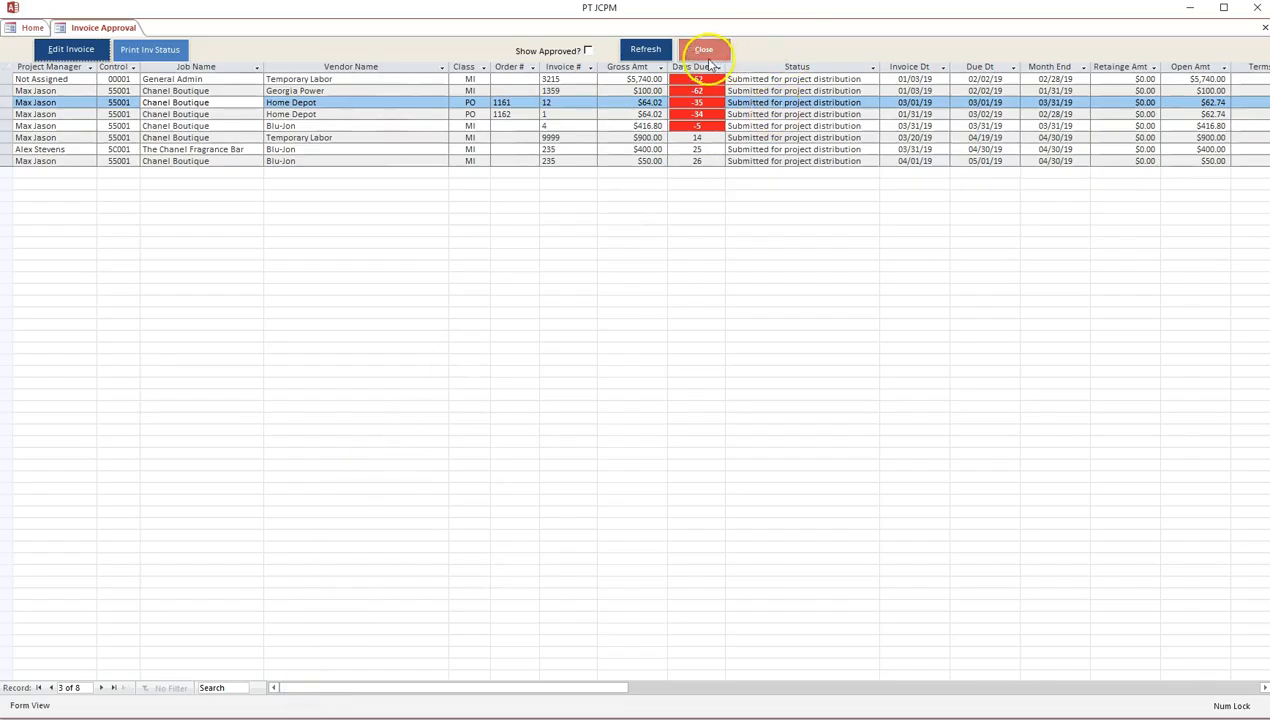
click(708, 48)
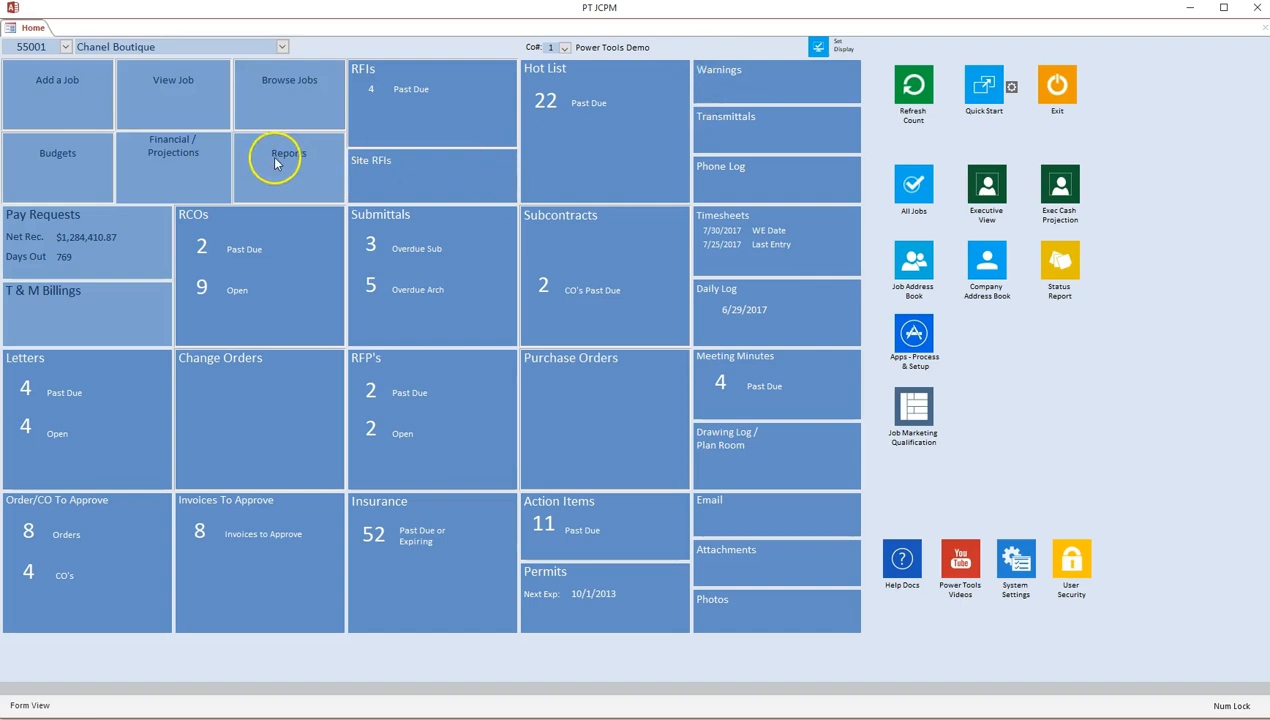
click(172, 152)
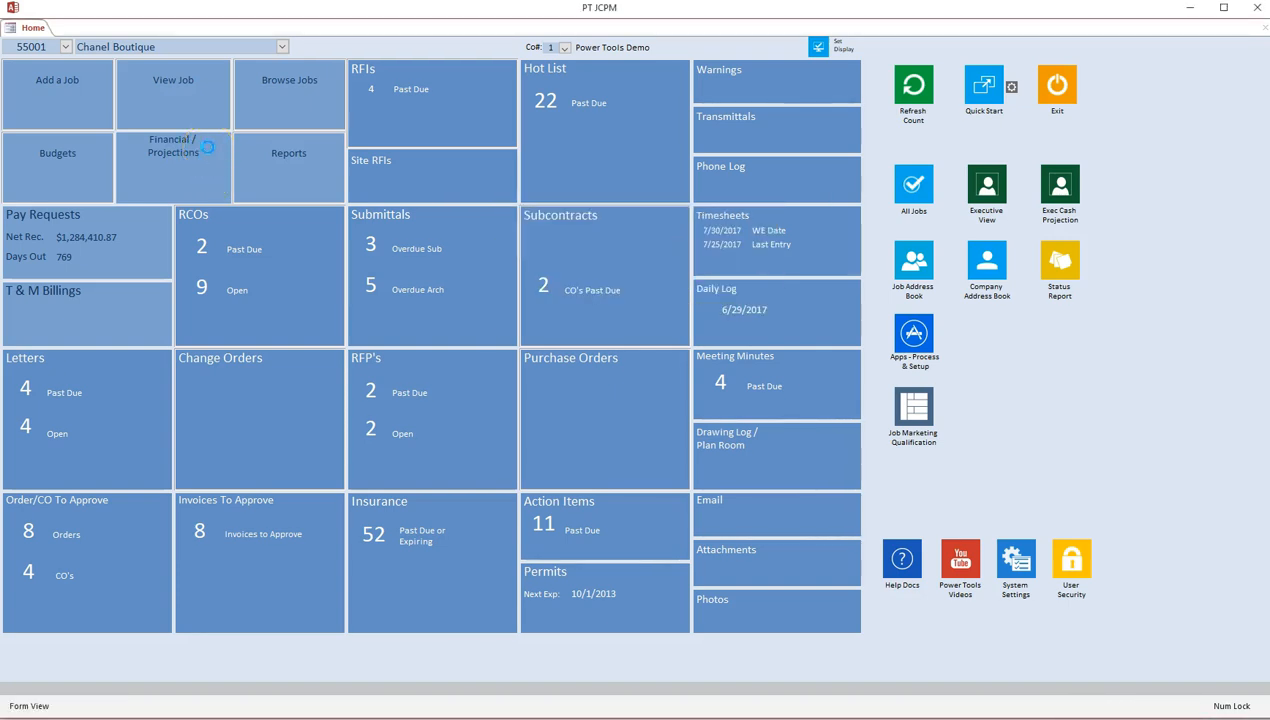
click(172, 152)
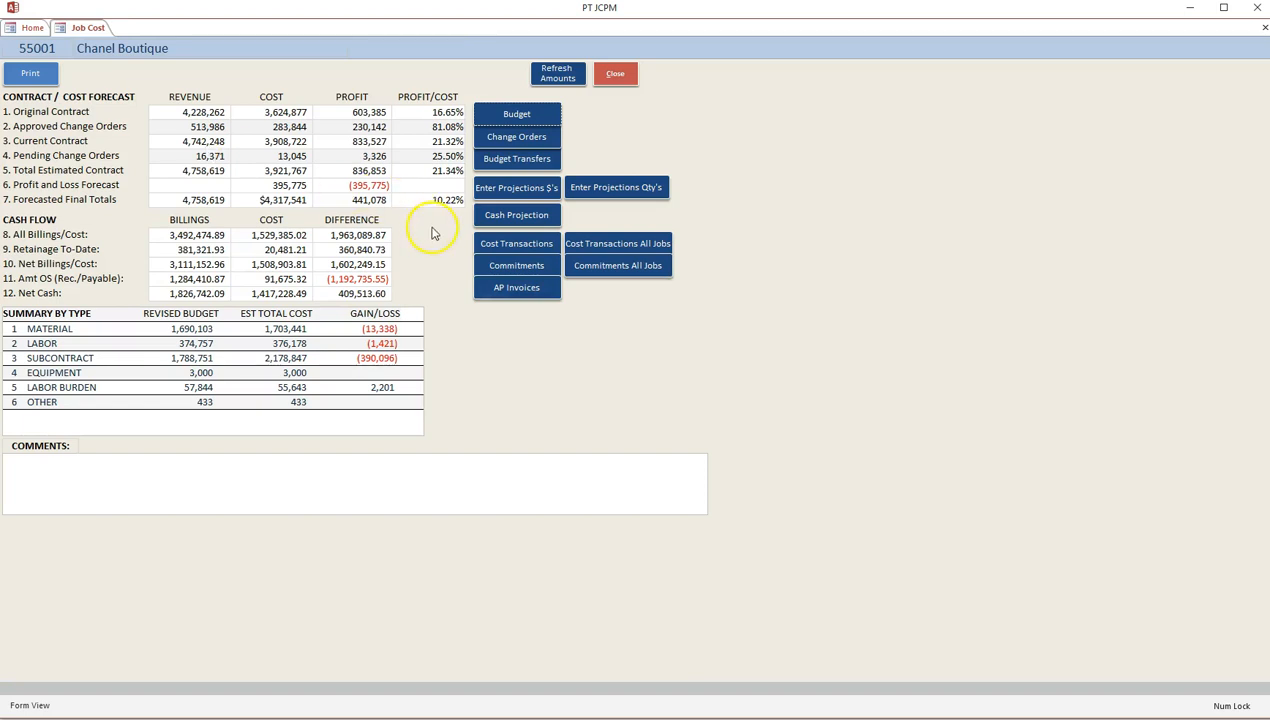
List the job's Georgia Power AP invoices and view the scanned bill for the $68.75 invoice.
click(516, 288)
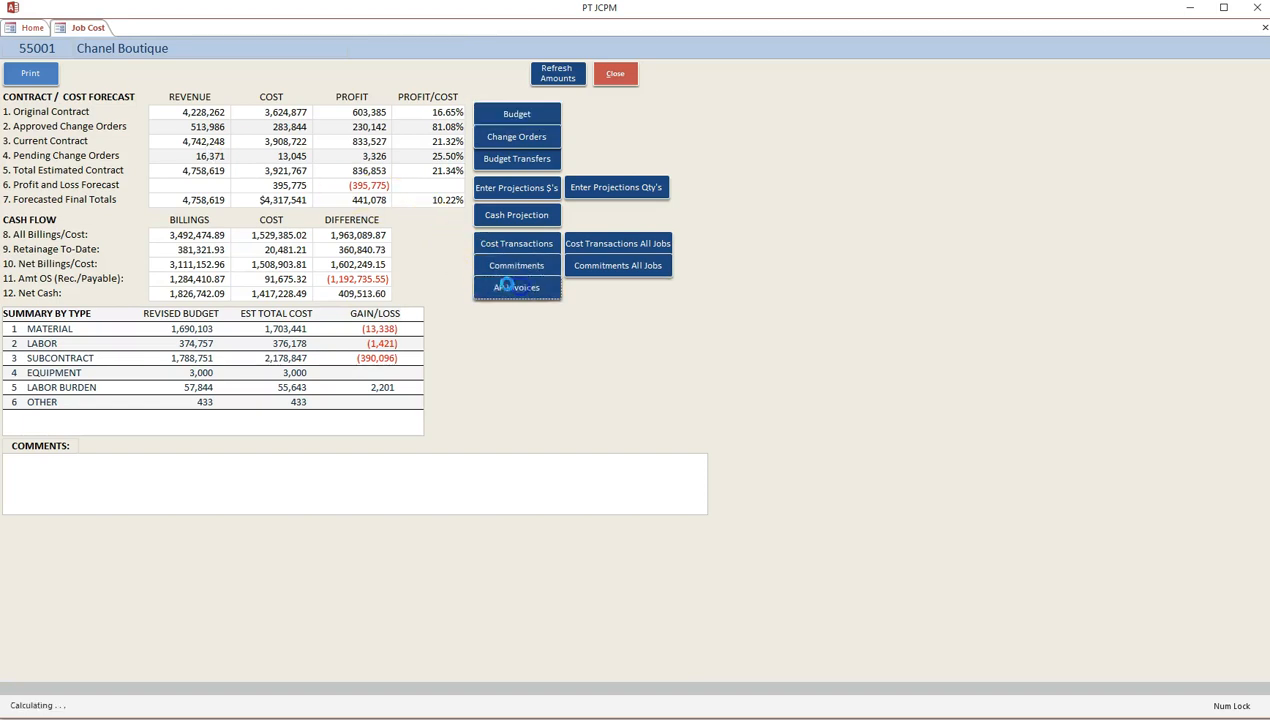
click(516, 288)
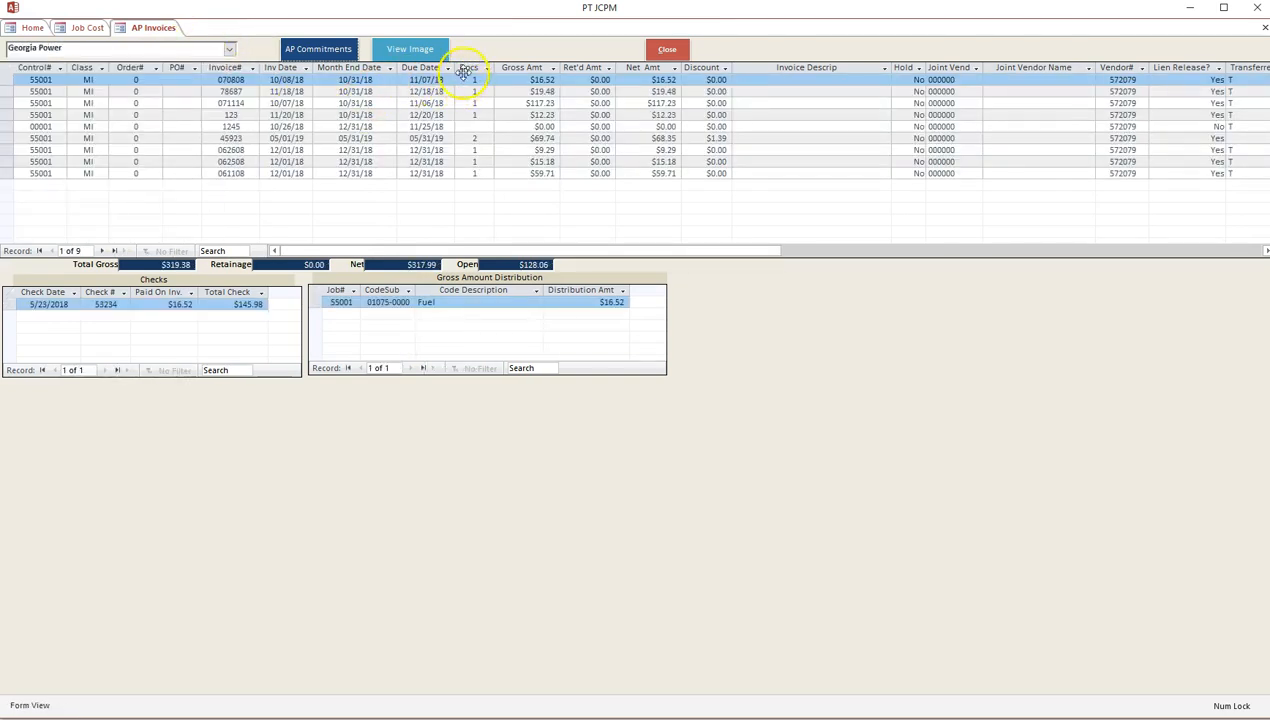
click(478, 68)
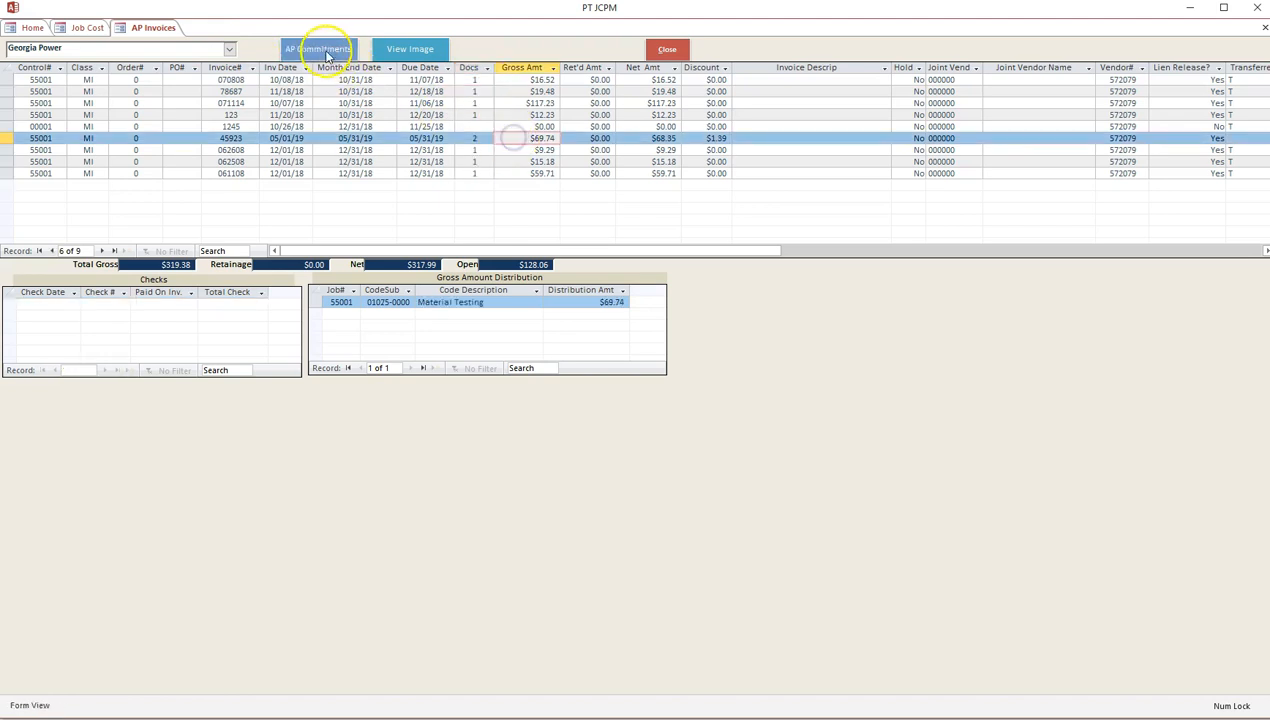
click(408, 48)
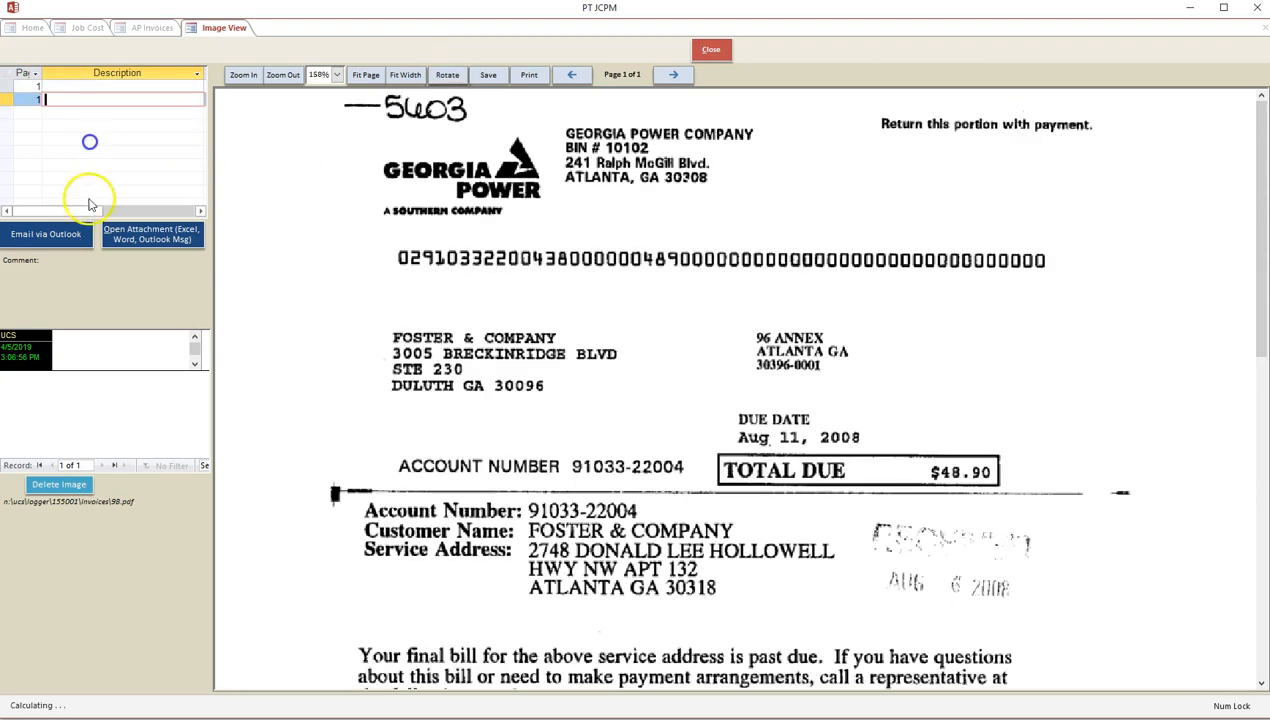
mouse_move(648, 44)
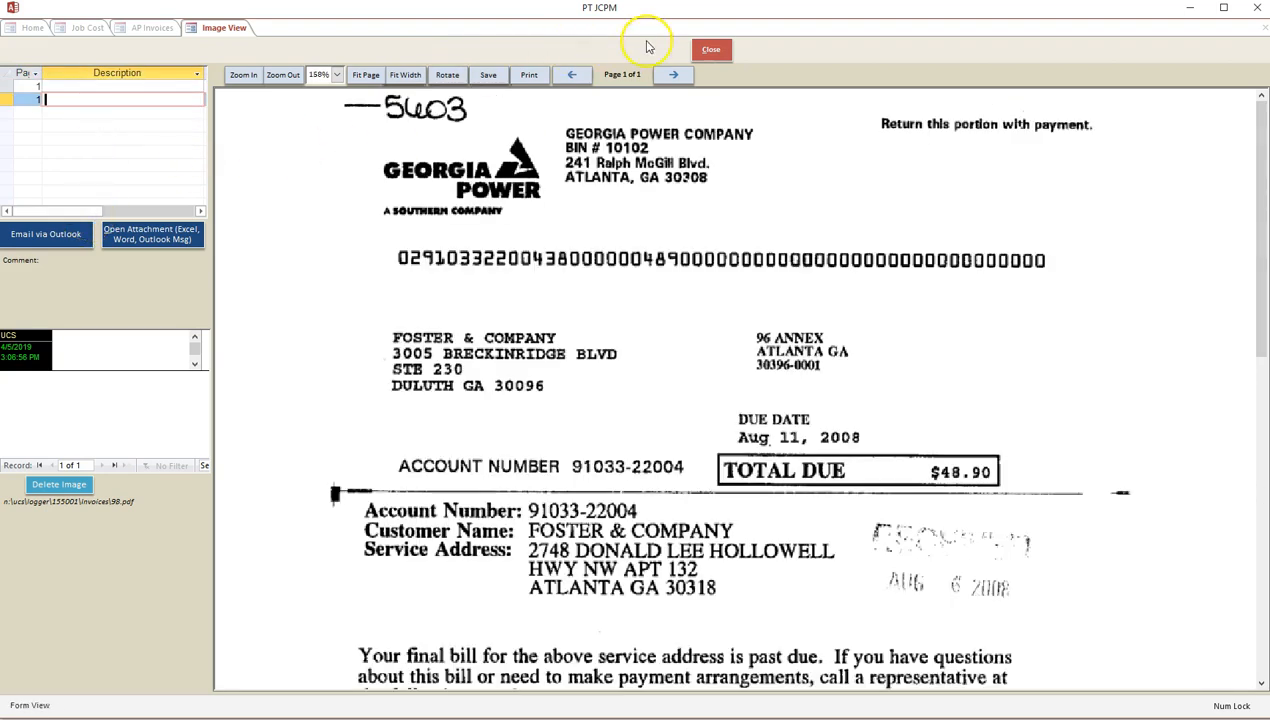
click(714, 50)
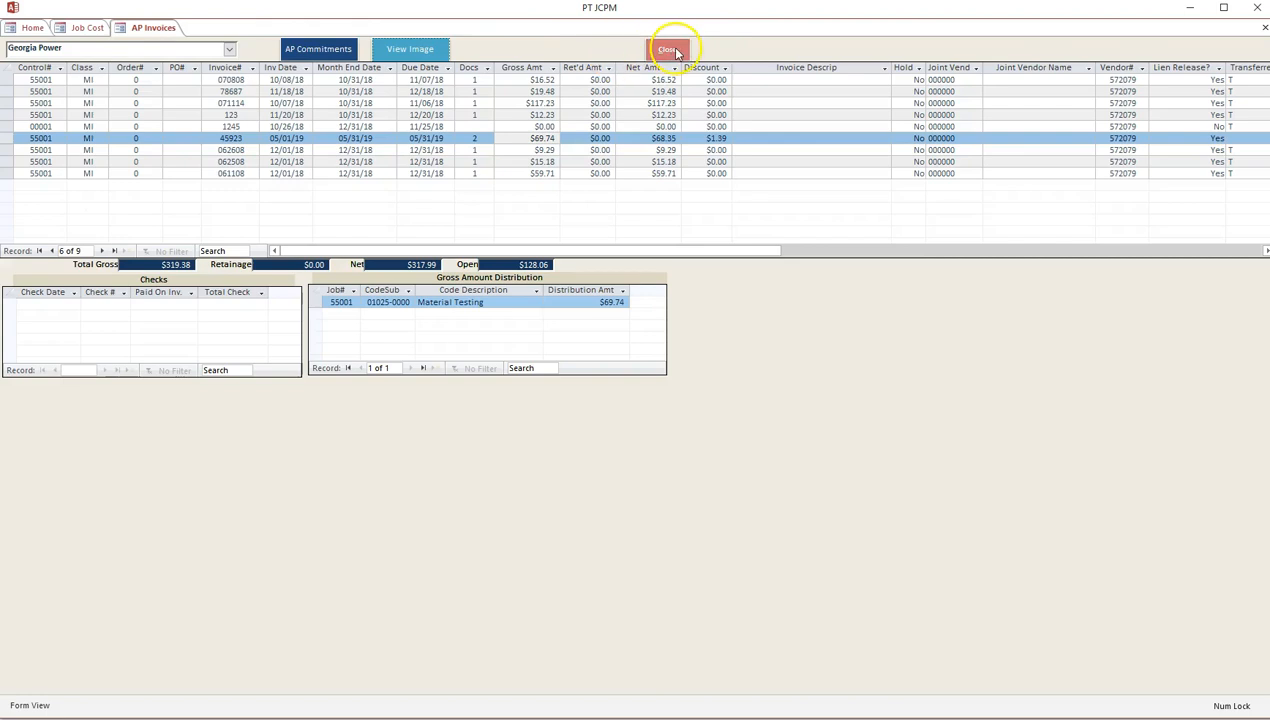
From Enter Projections $'s, bring up the Georgia Power cost transactions for Temp Power, Light, Service.
click(664, 48)
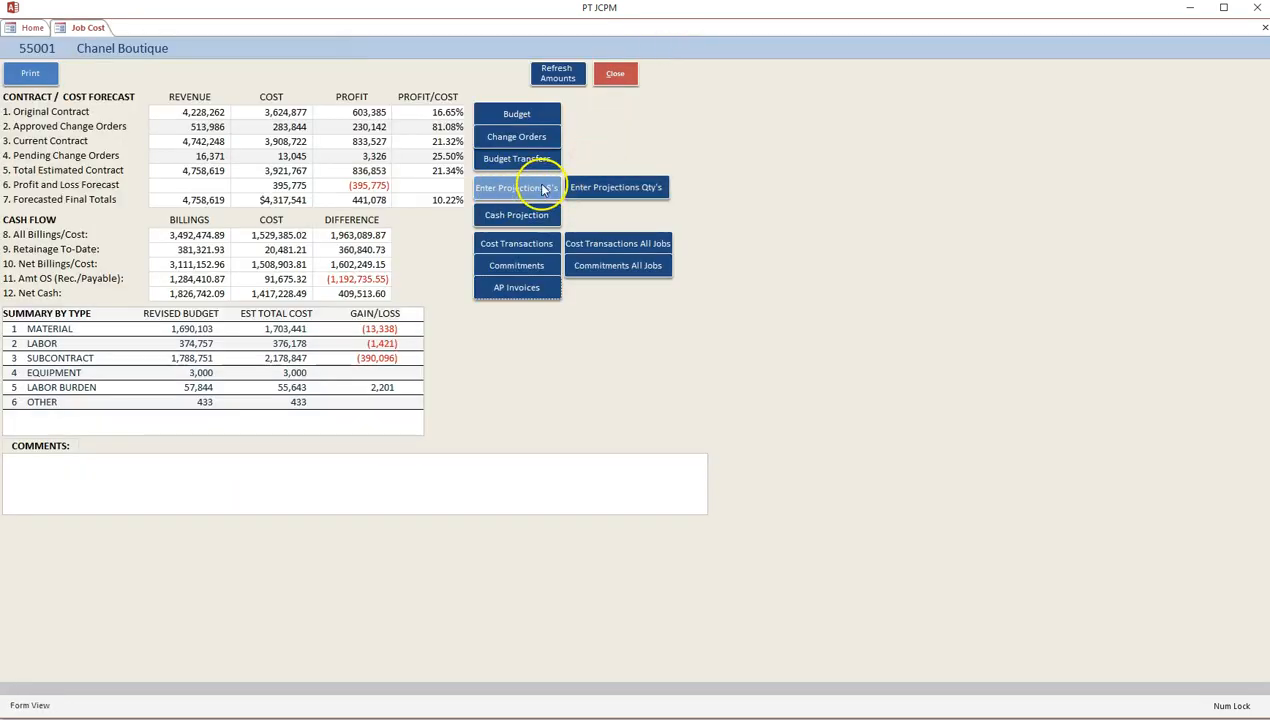
click(516, 188)
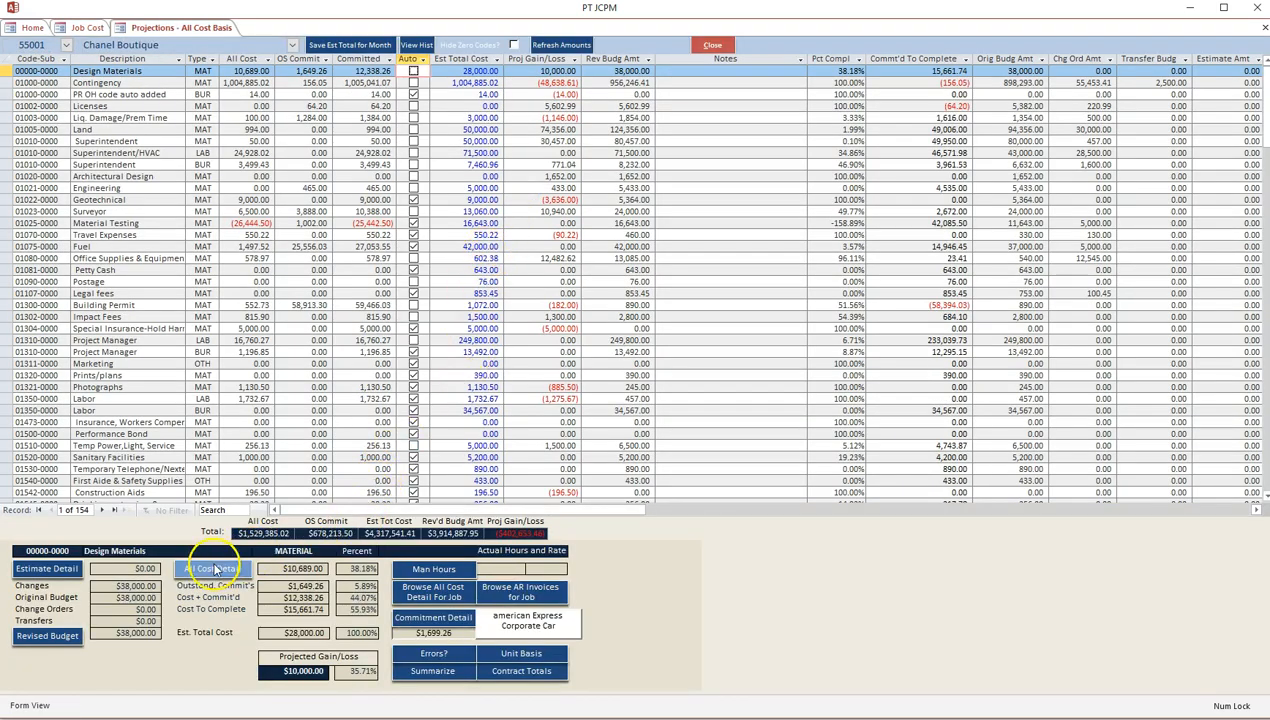
scroll(down, 3)
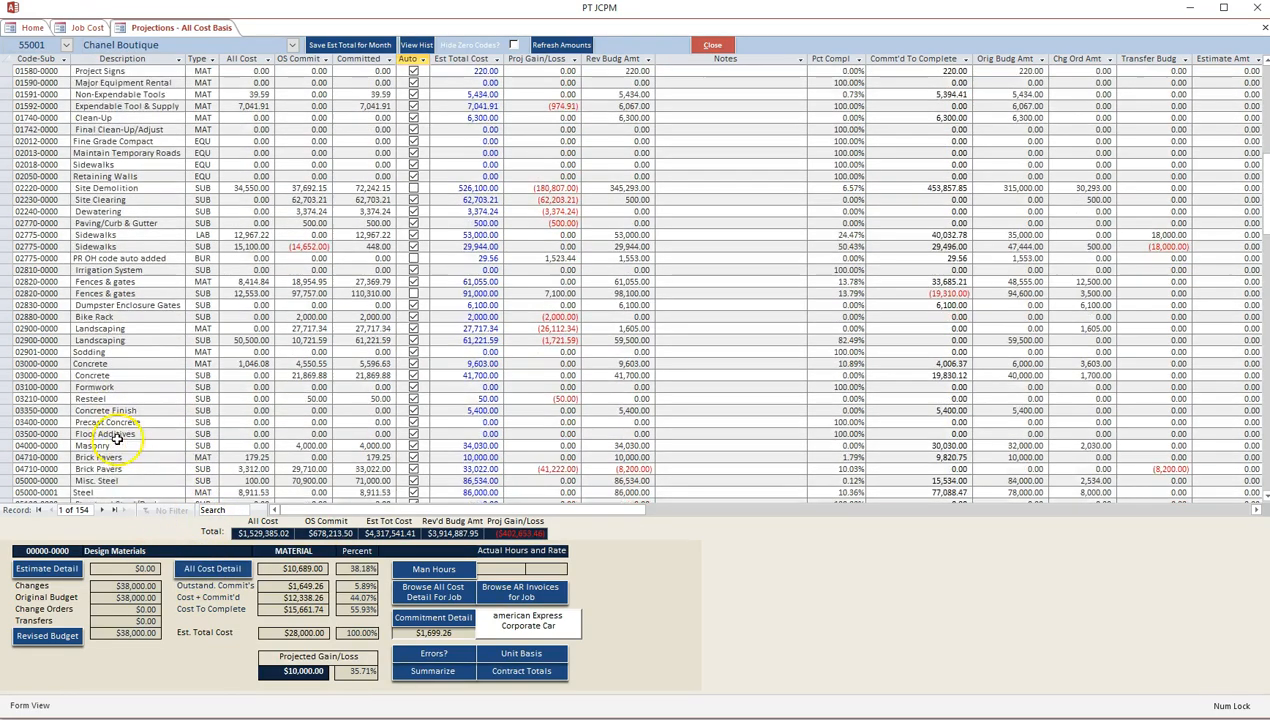
scroll(down, 3)
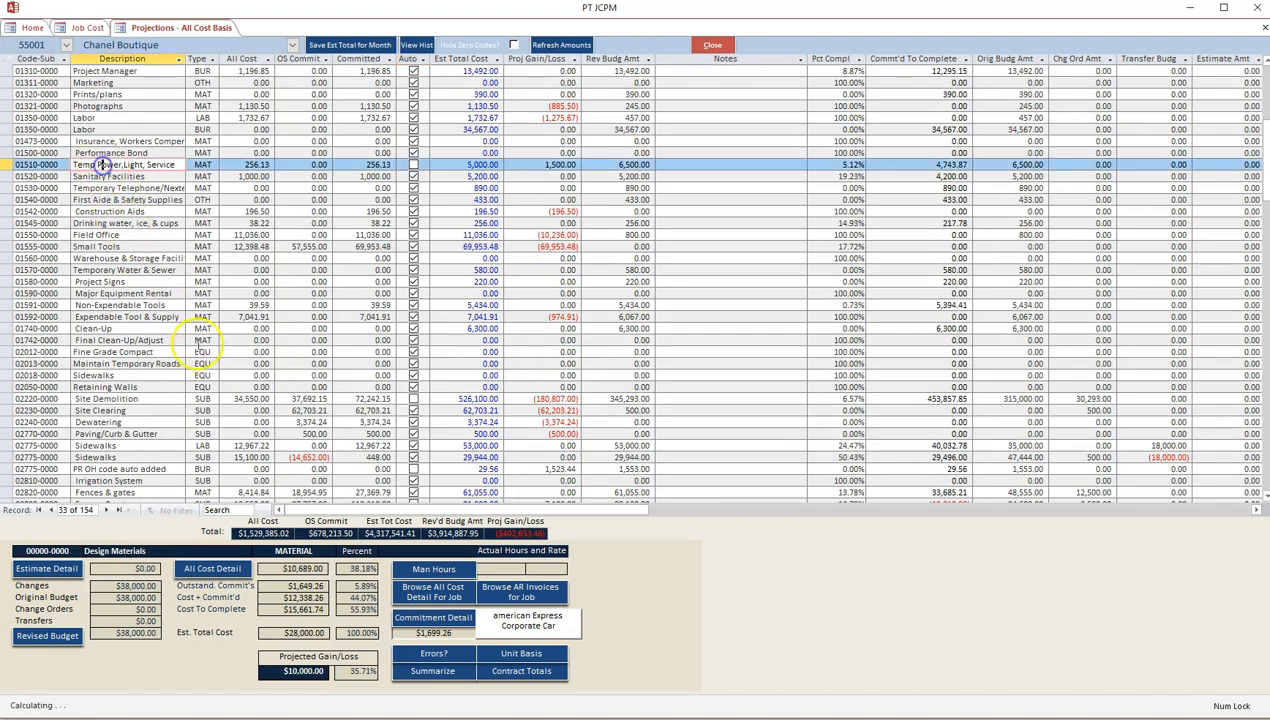
click(212, 568)
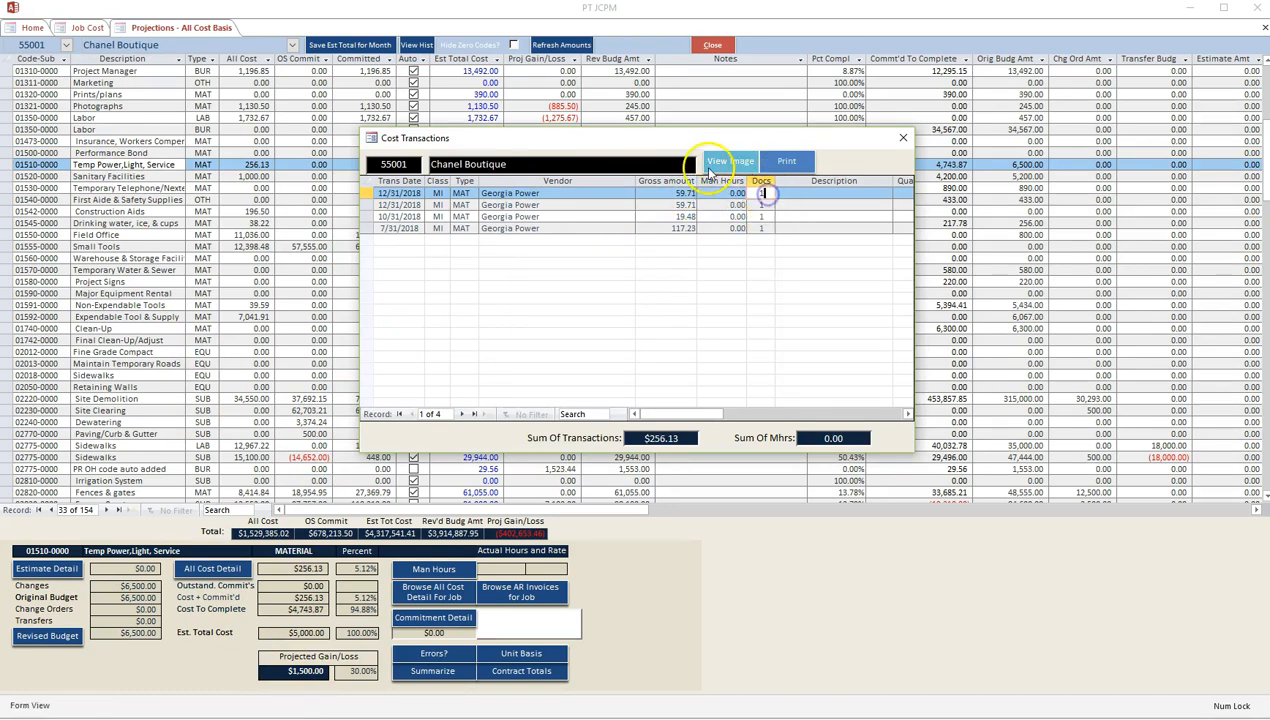
Close the cost transactions, projections and job cost screens back to the summary.
click(728, 160)
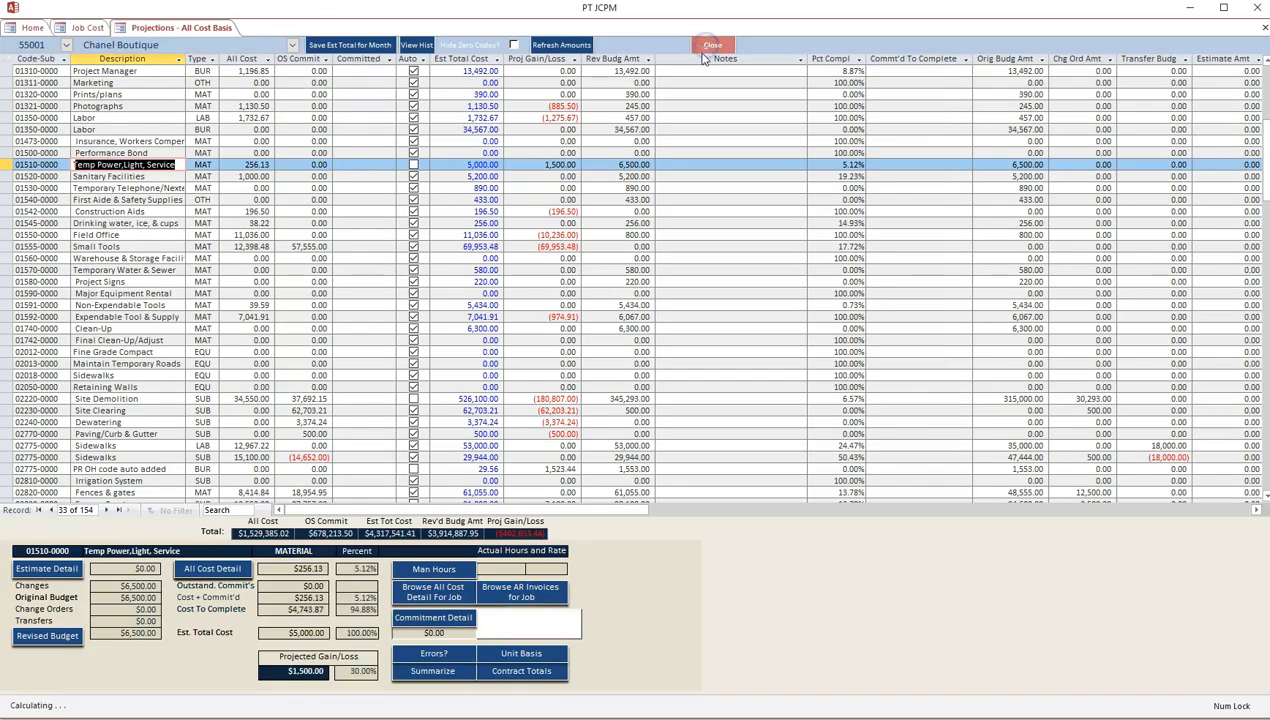
click(716, 44)
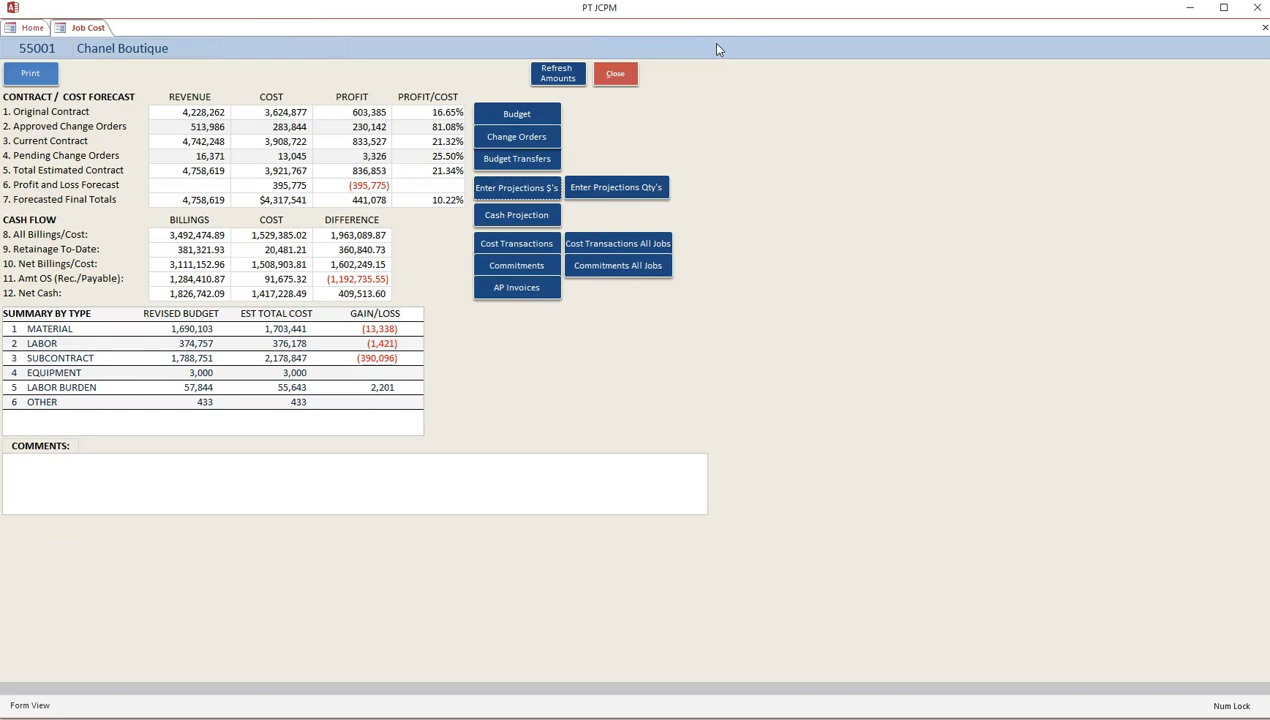
click(616, 74)
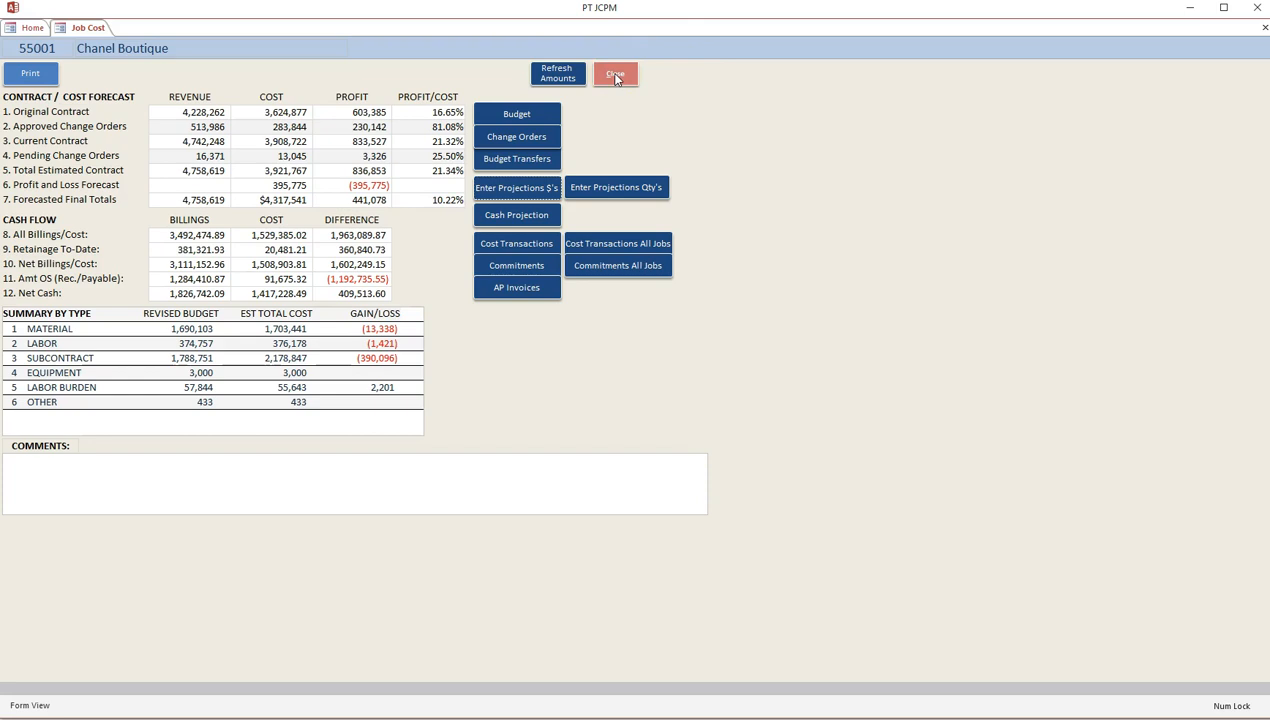
click(620, 72)
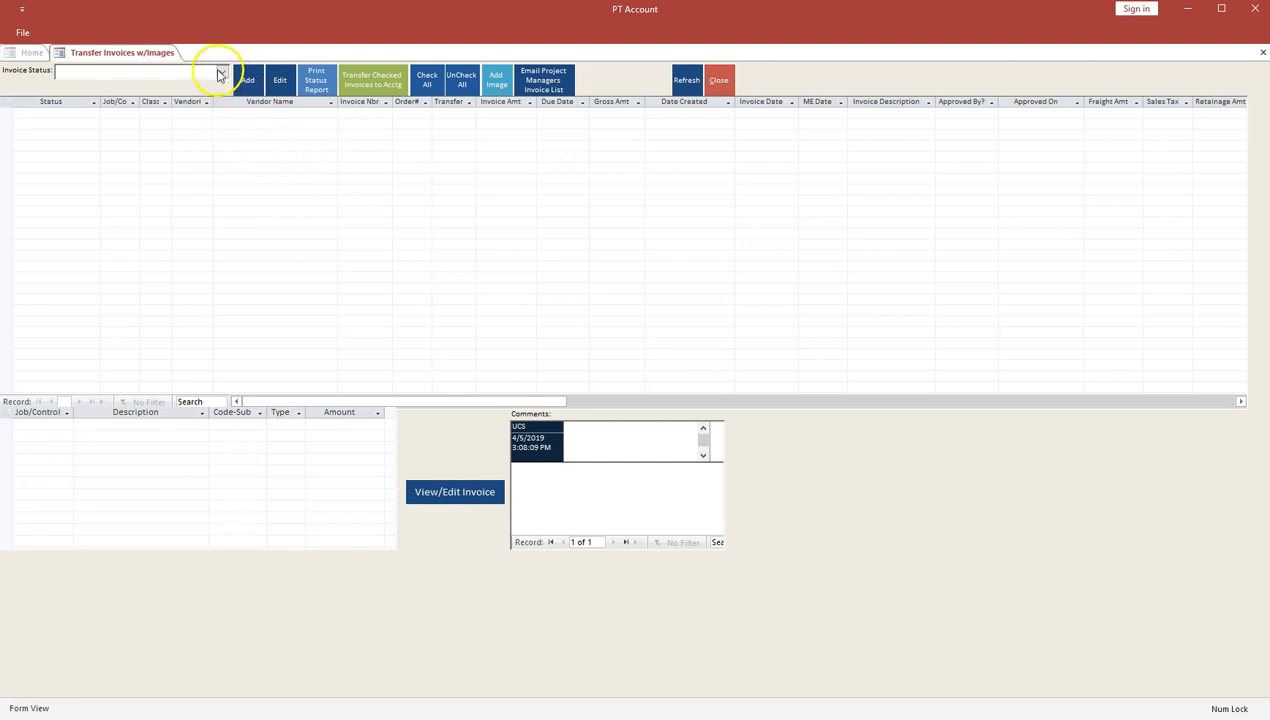
Show the Invoice Status choices on the Transfer Invoices w/Images screen.
click(222, 72)
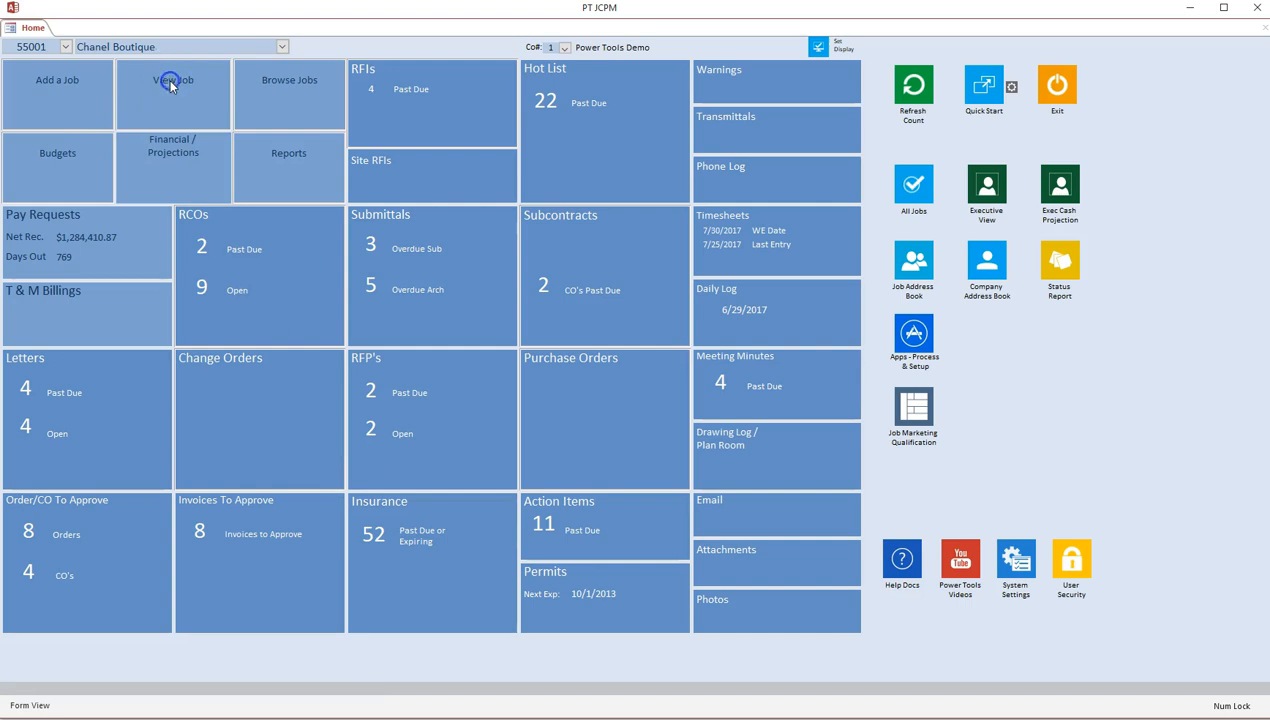
List the seven submitted invoices, then close Transfer Invoices back to the Payables menu.
click(188, 84)
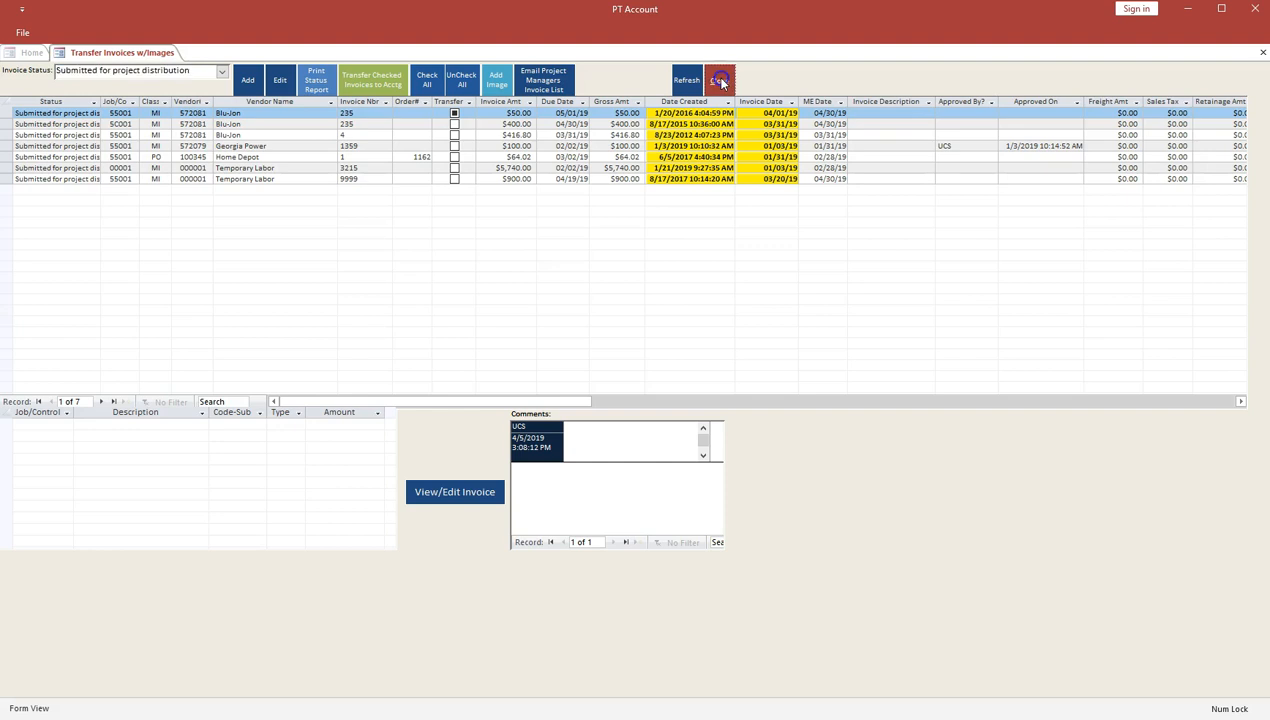
click(720, 80)
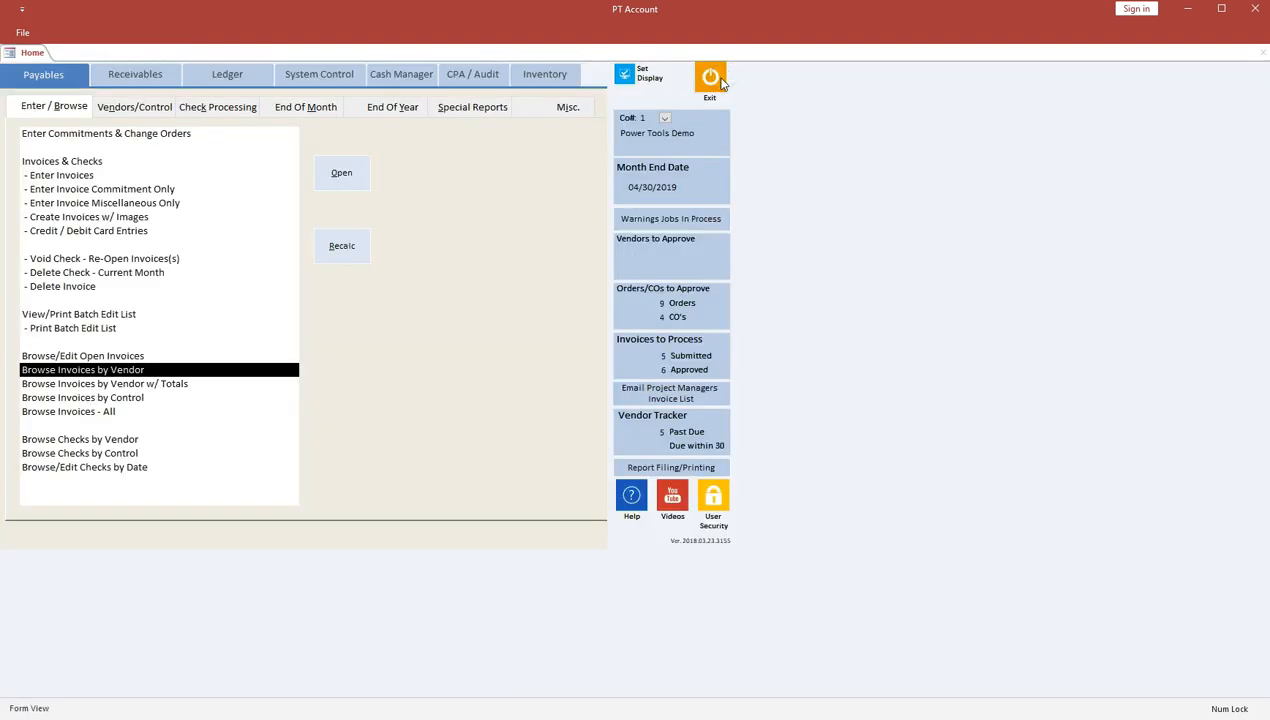